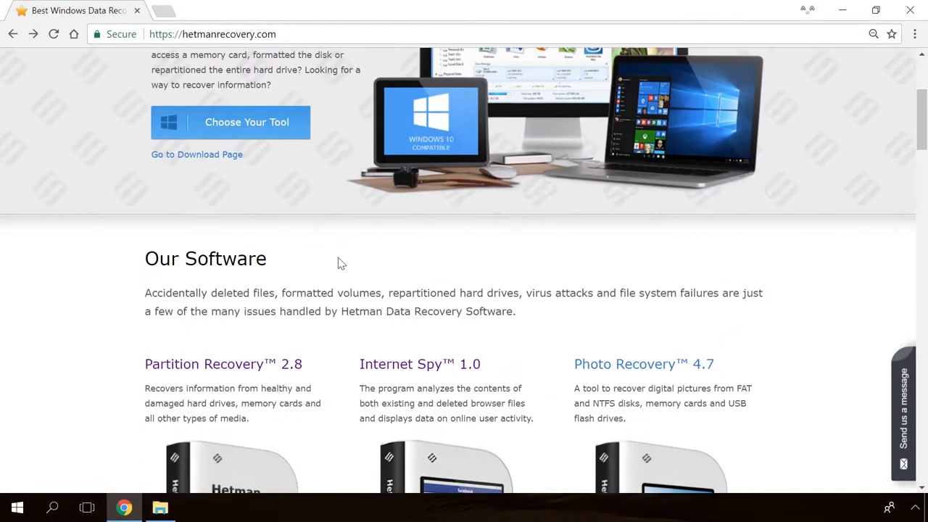
Browse the Hetman homepage and go through the Partition Recovery 2.8 product page and recovery wizard
scroll("down", 3)
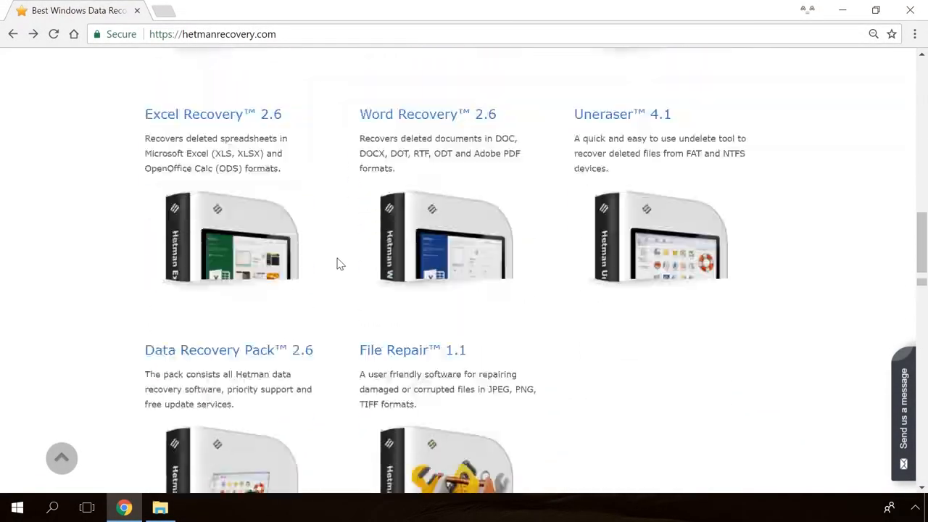
scroll("up", 3)
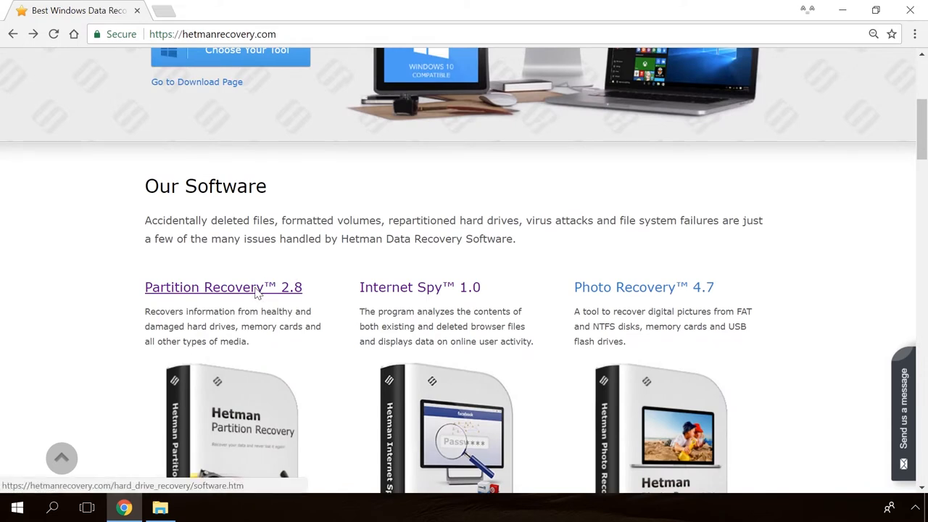
left_click(223, 287)
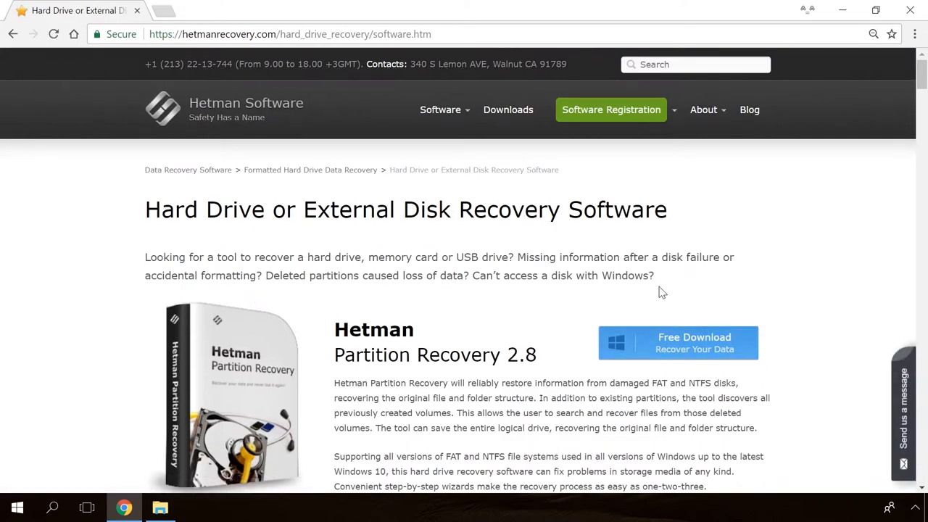
left_click(677, 342)
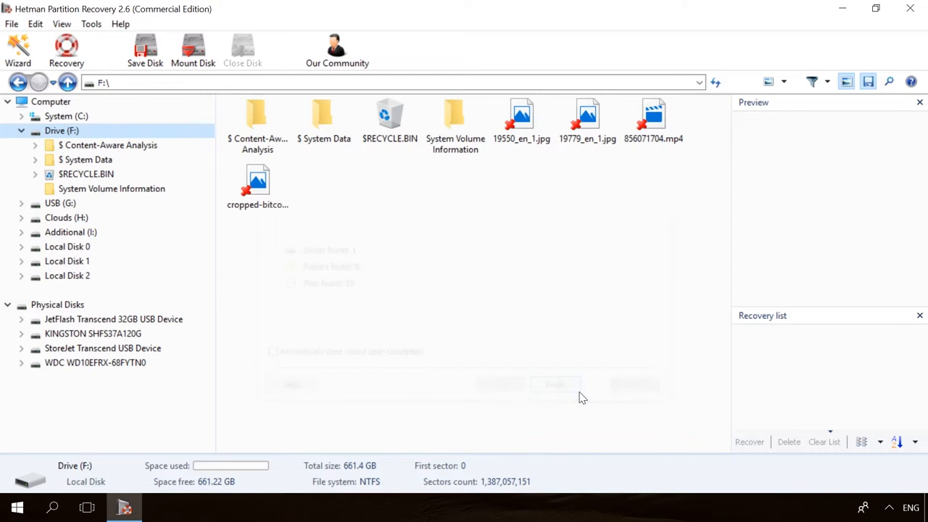
left_click(653, 116)
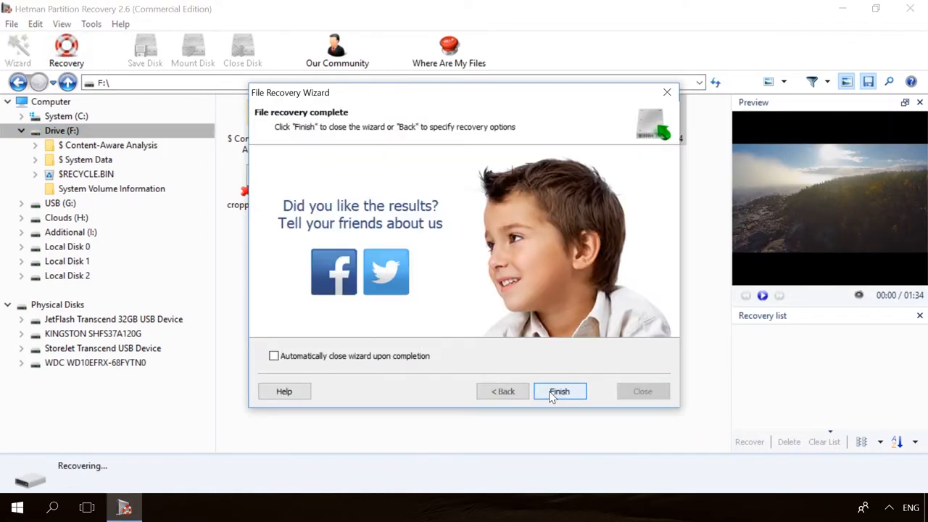
left_click(560, 392)
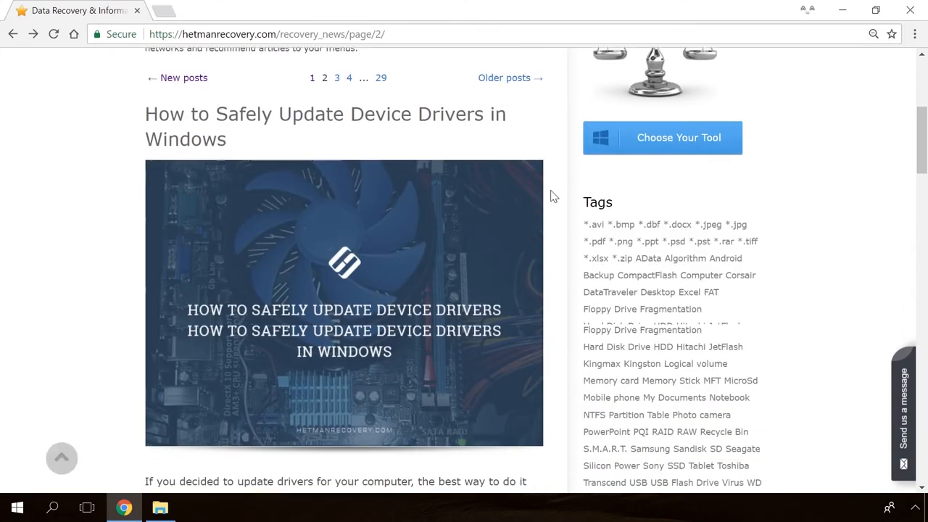
Open the Windows hard disk error blog article and type Hello in the Send us a message box
scroll("down", 3)
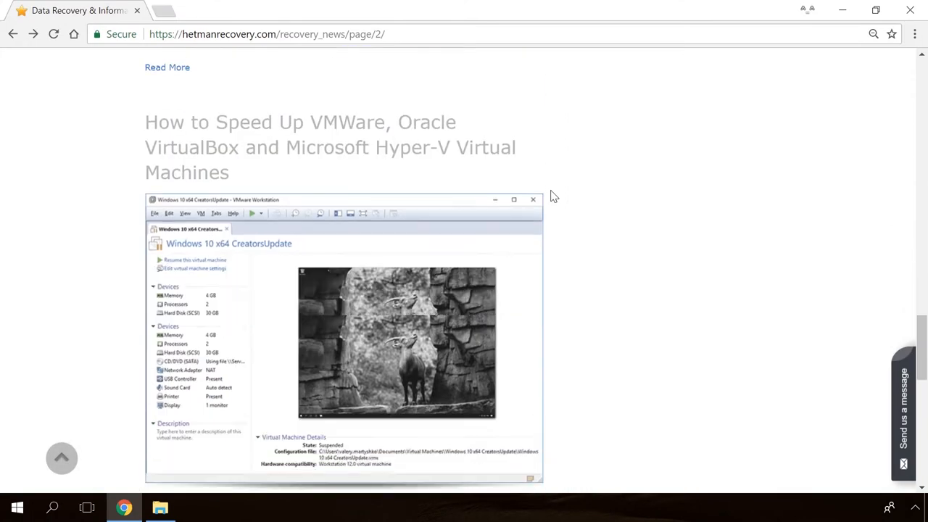
scroll("down", 3)
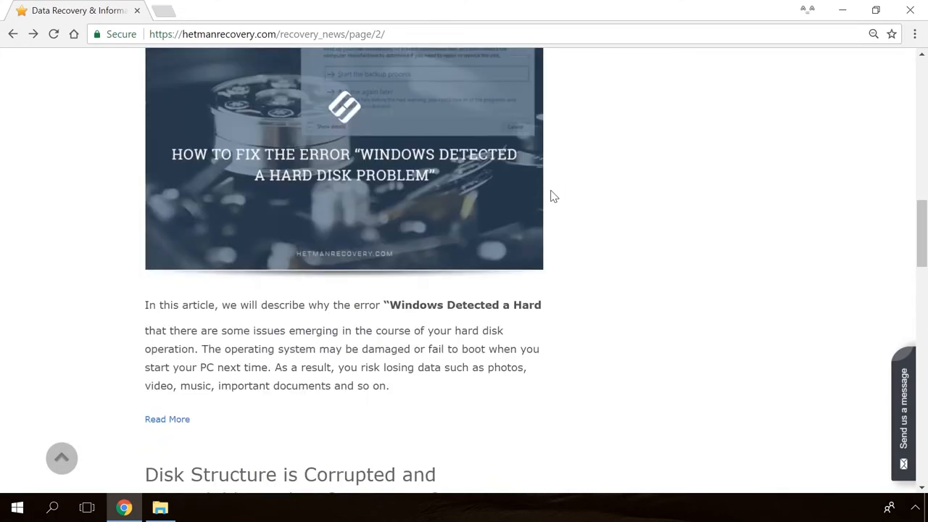
left_click(166, 419)
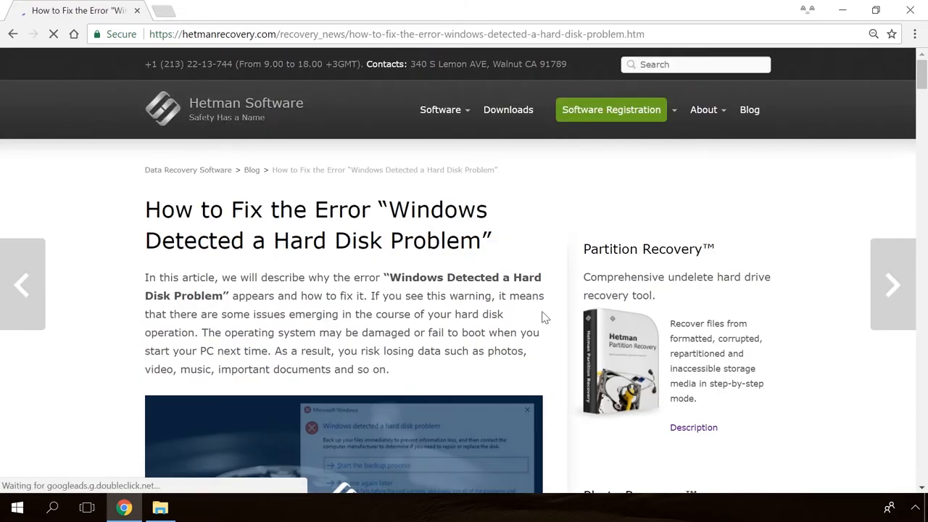
scroll("down", 3)
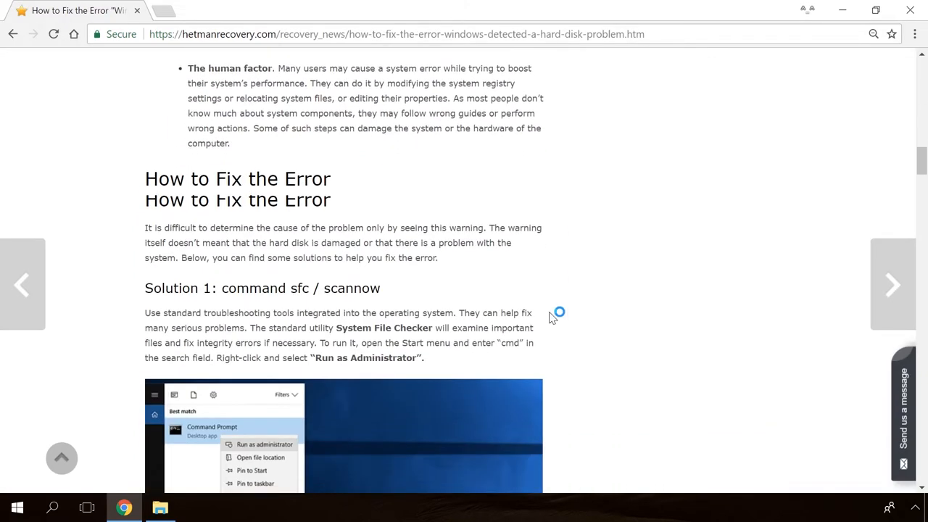
scroll("down", 3)
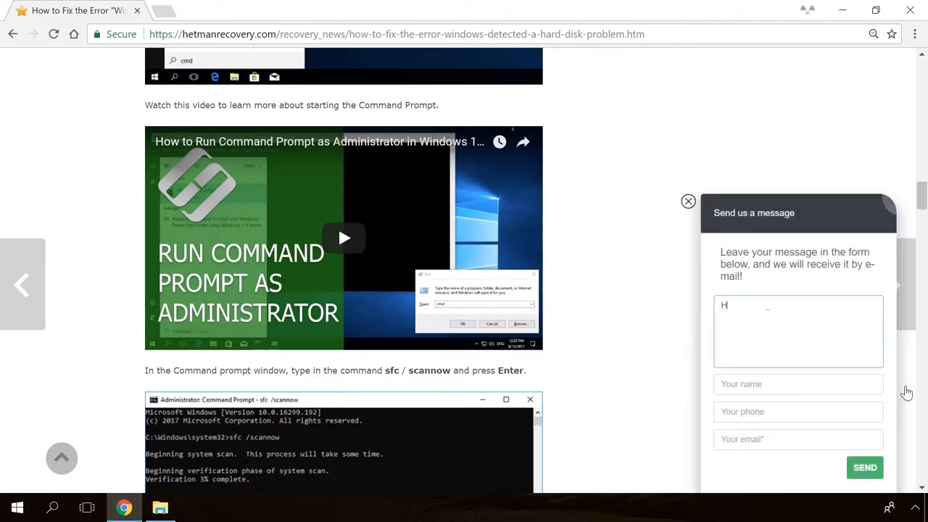
type("ello")
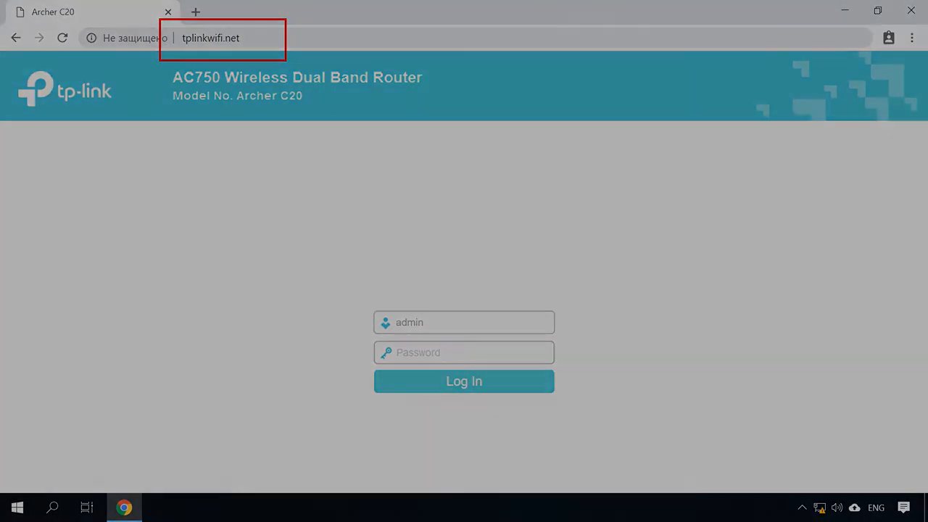
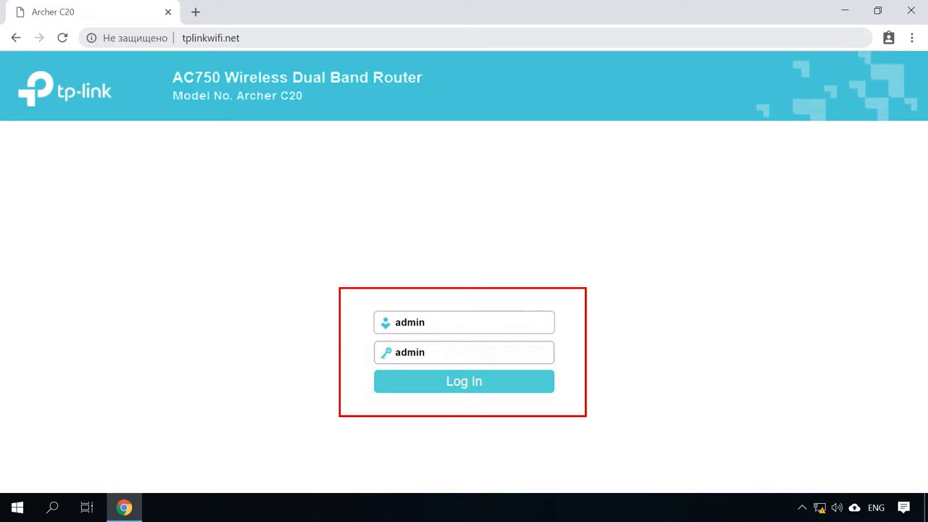
Log in and land on the router's Status overview page
left_click(464, 380)
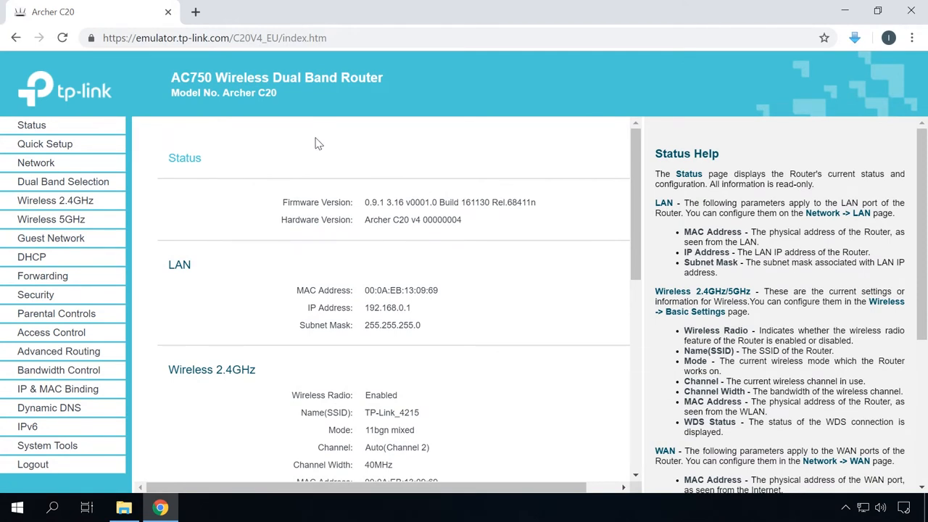
mouse_move(45, 144)
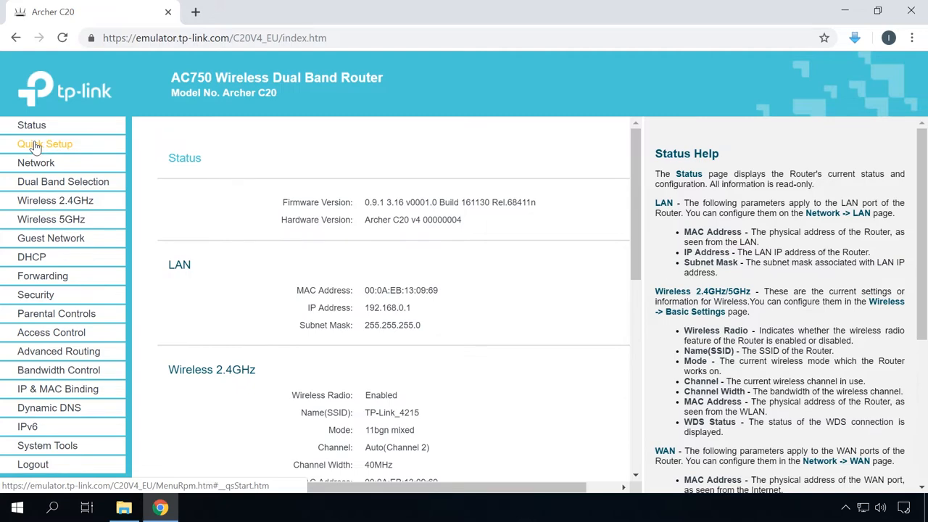
mouse_move(35, 163)
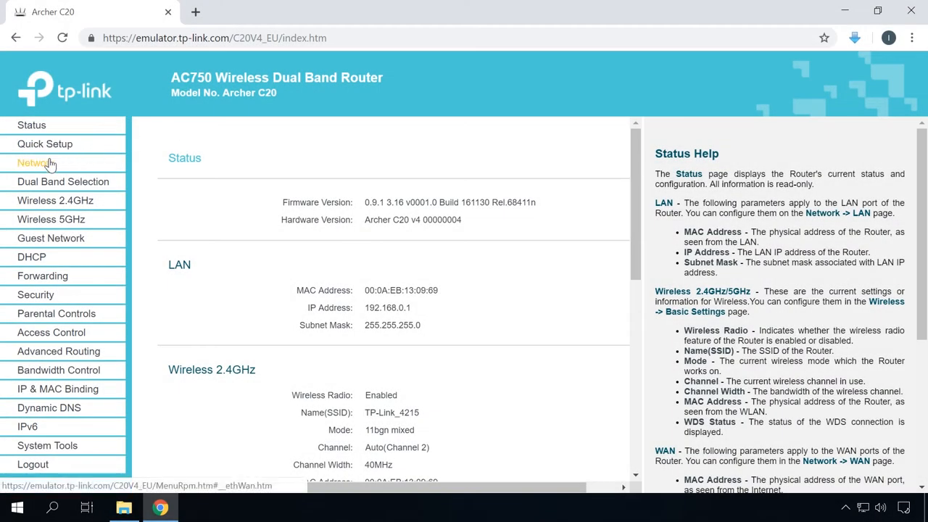
Review the WAN connection types, trying PPPoE and L2TP with their username and server fields
left_click(32, 162)
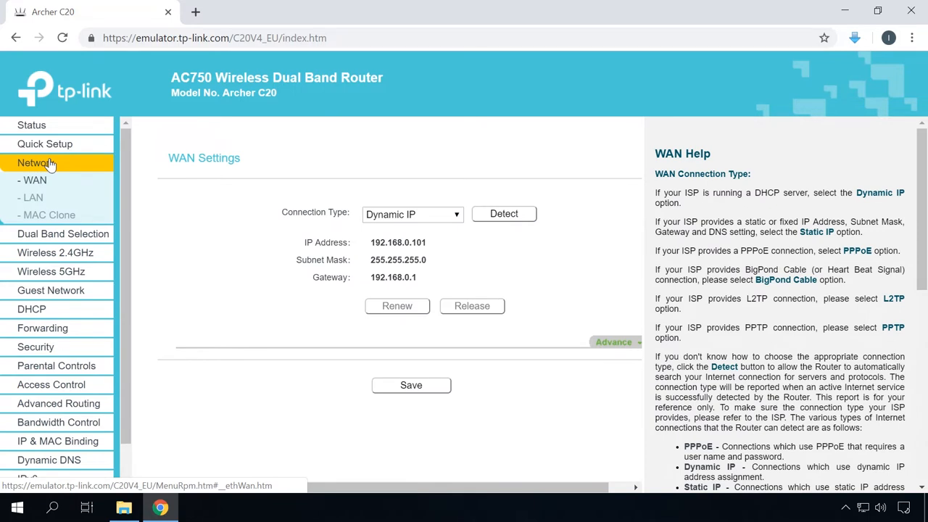
mouse_move(35, 185)
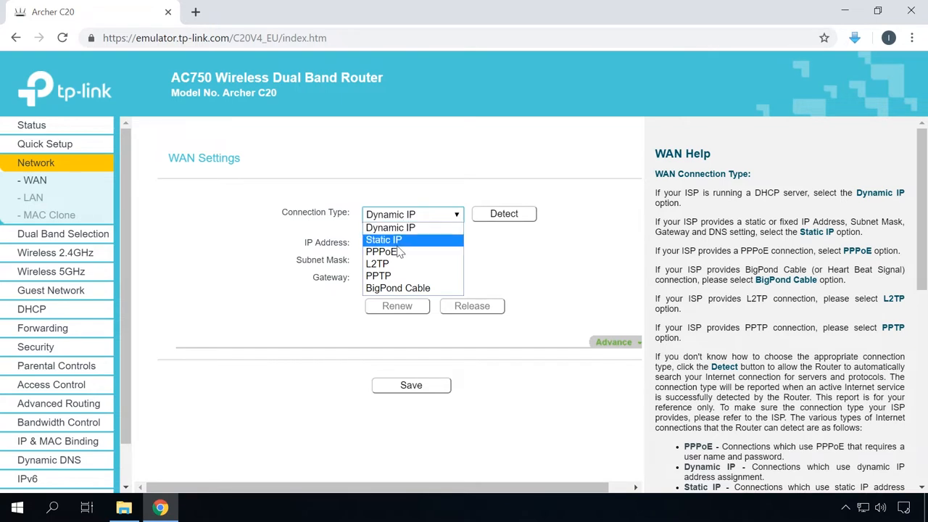
left_click(380, 253)
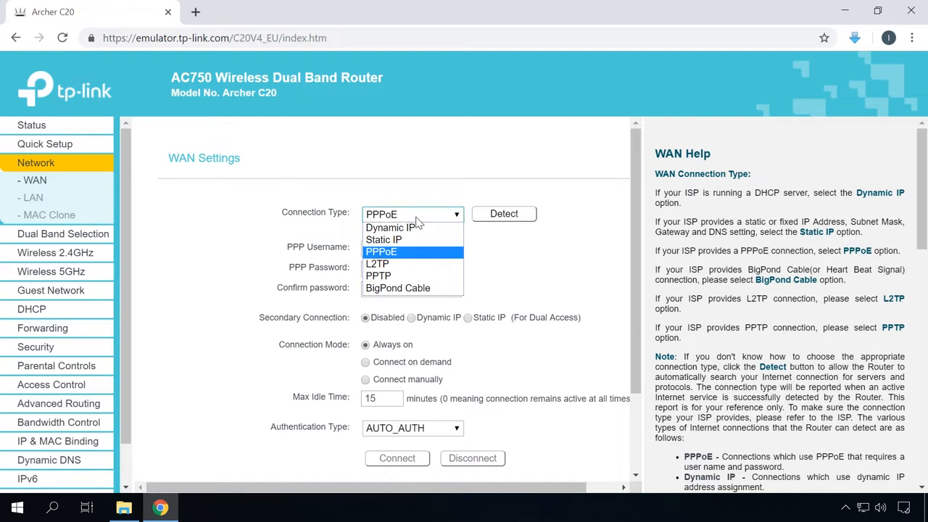
mouse_move(392, 264)
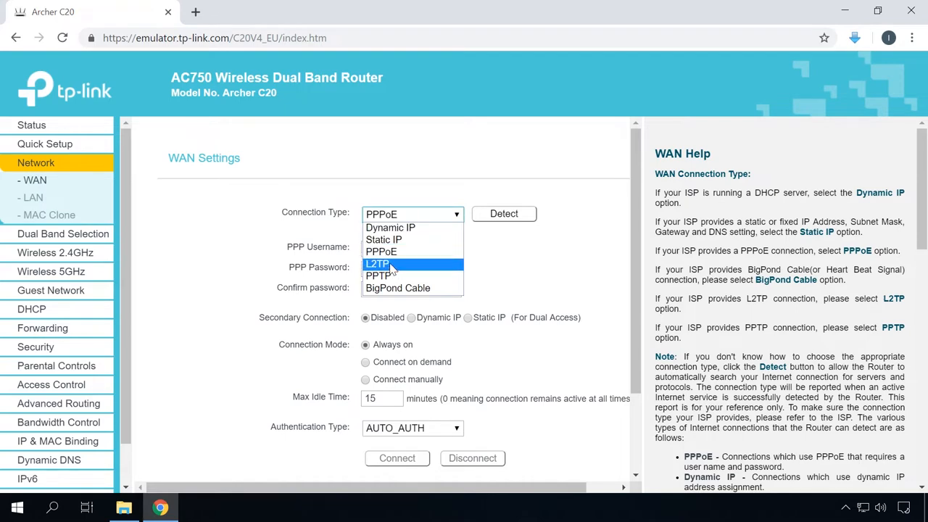
left_click(377, 264)
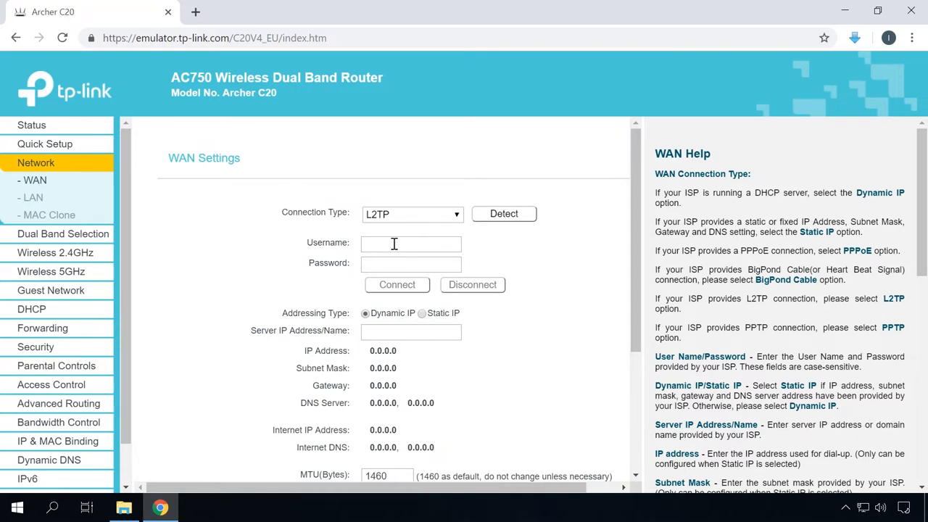
left_click(412, 244)
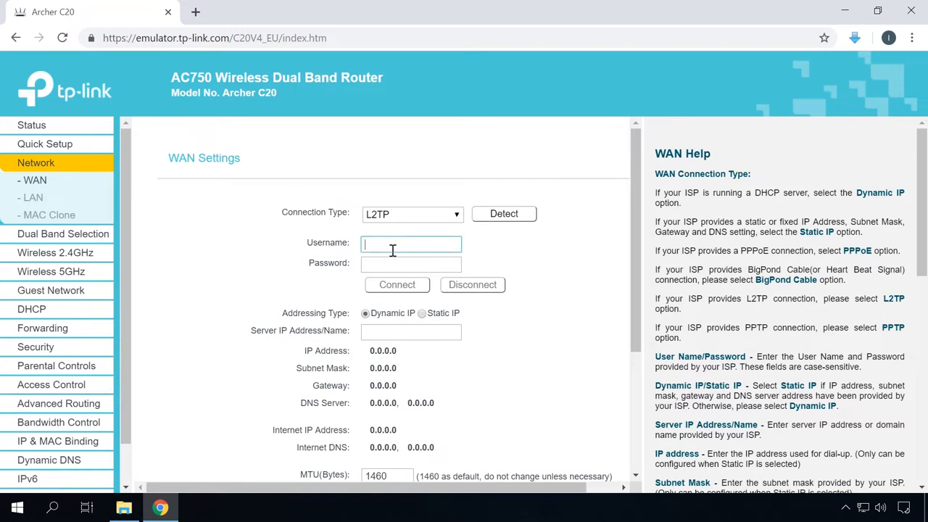
left_click(412, 331)
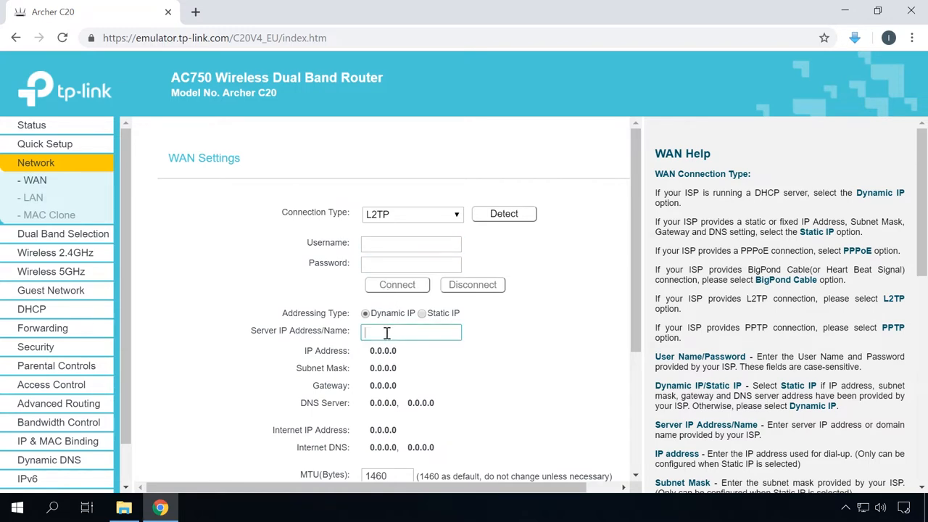
scroll("down", 3)
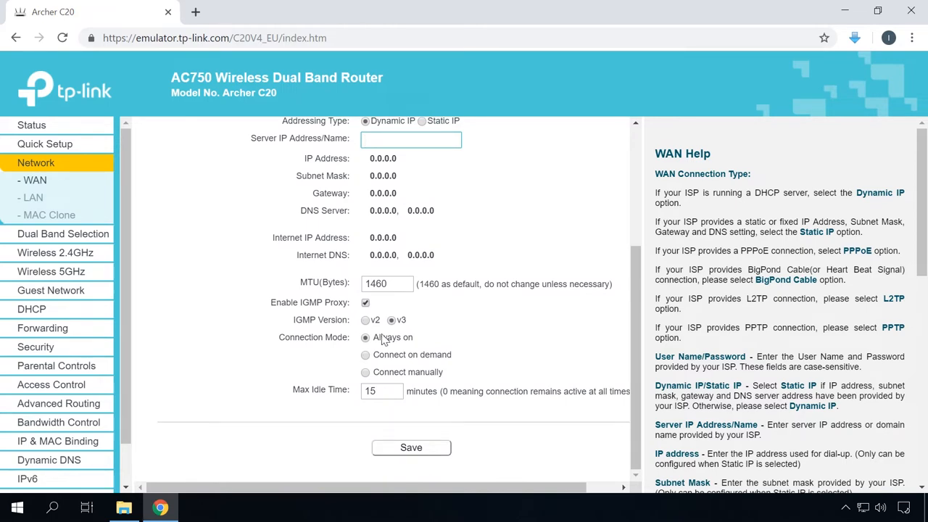
Switch the WAN connection type back to Dynamic IP and save it
left_click(455, 165)
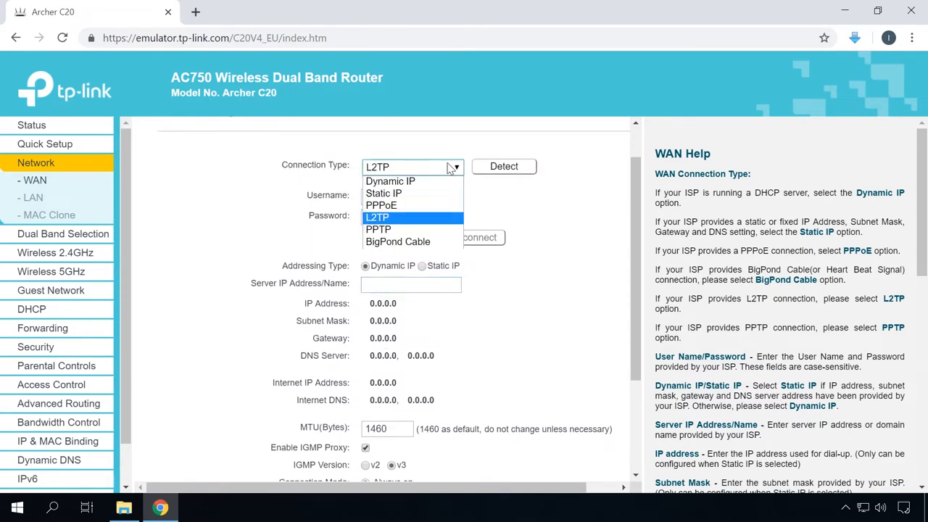
left_click(390, 180)
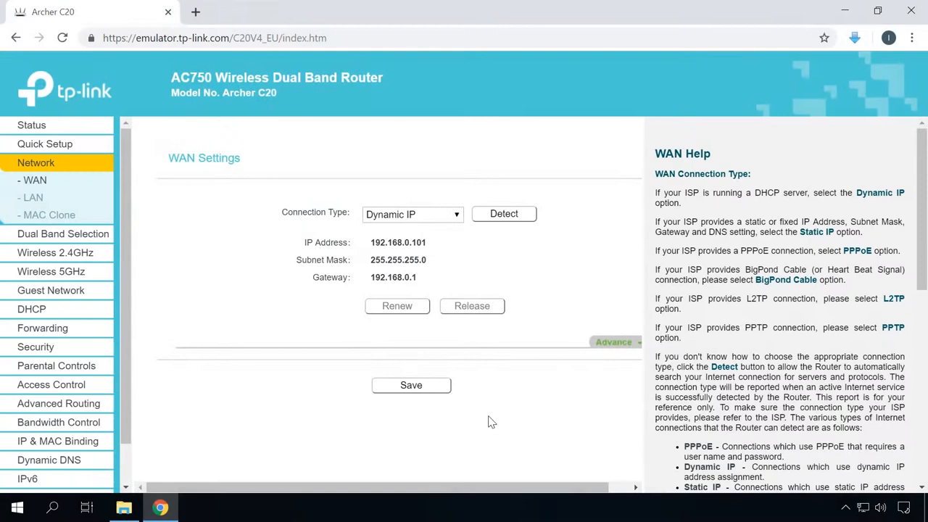
left_click(412, 386)
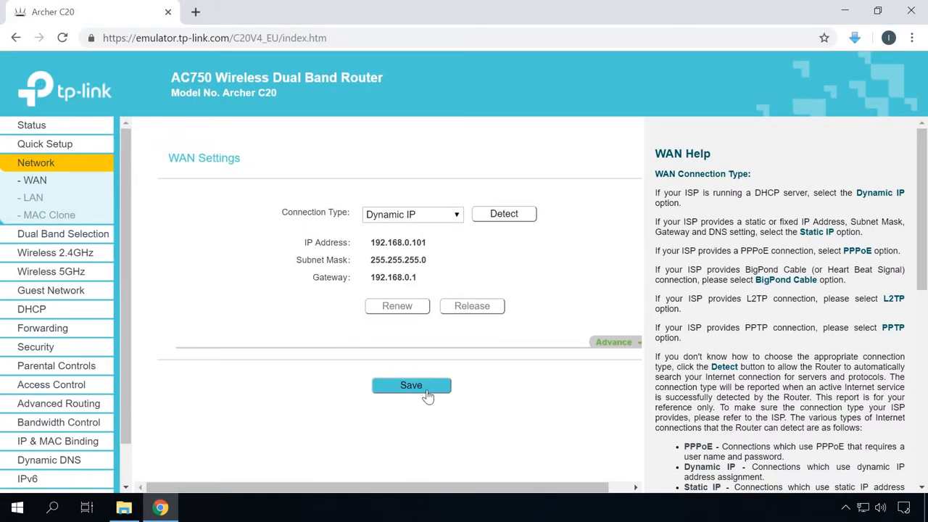
left_click(412, 386)
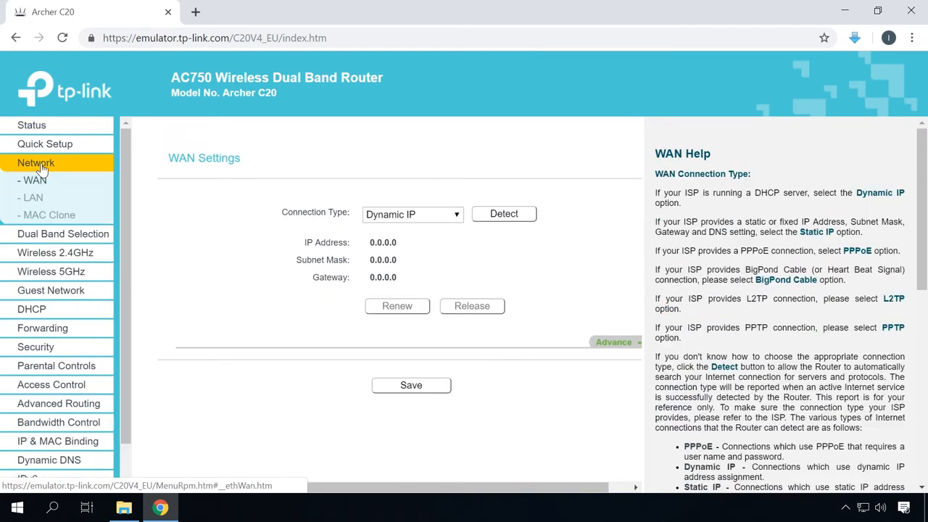
Clone the PC's MAC onto the WAN port, restore the factory WAN MAC and save the MAC Clone settings
left_click(49, 215)
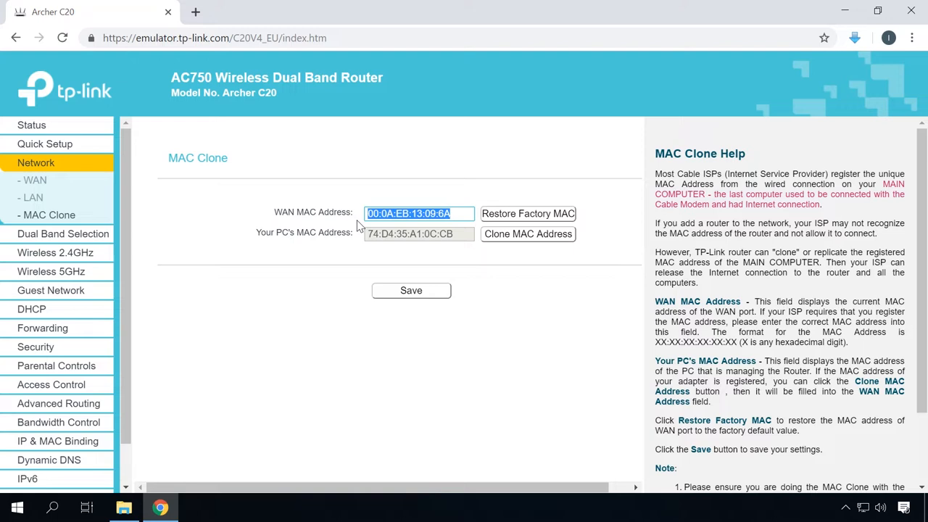
mouse_move(357, 238)
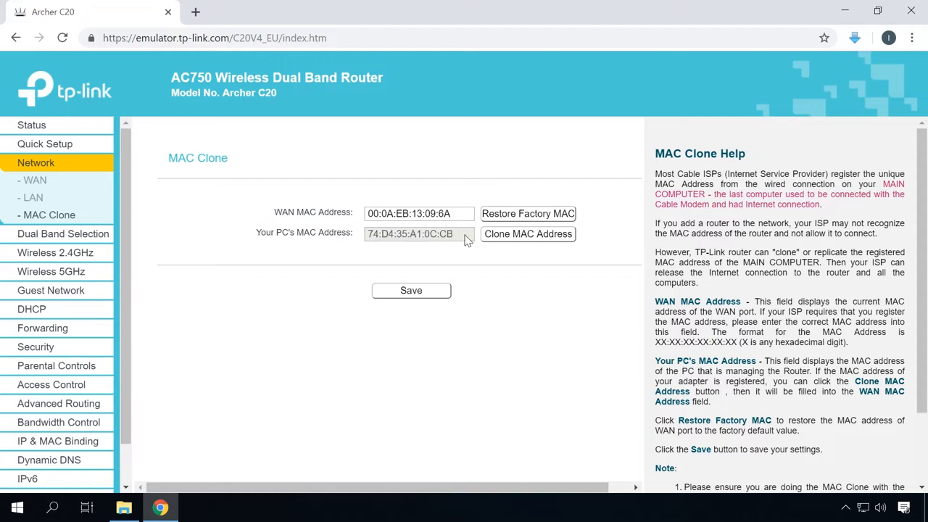
left_click(528, 234)
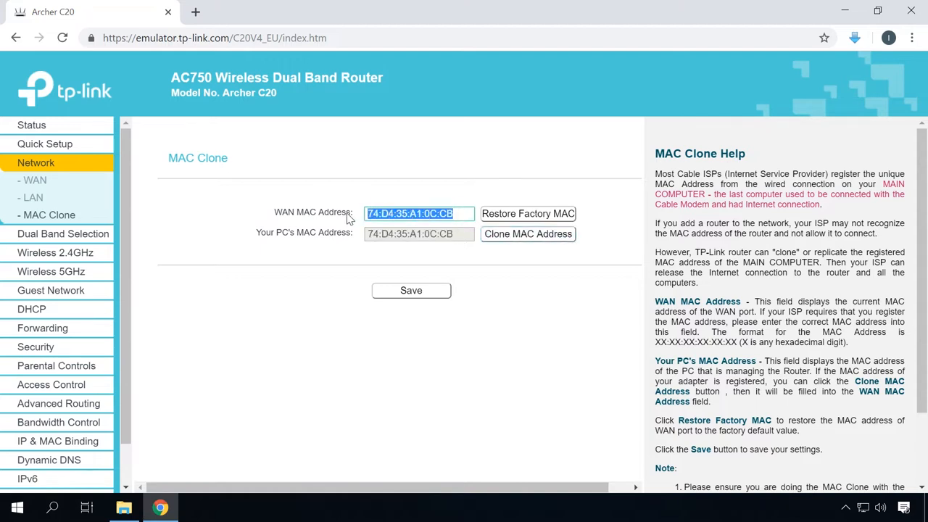
mouse_move(528, 213)
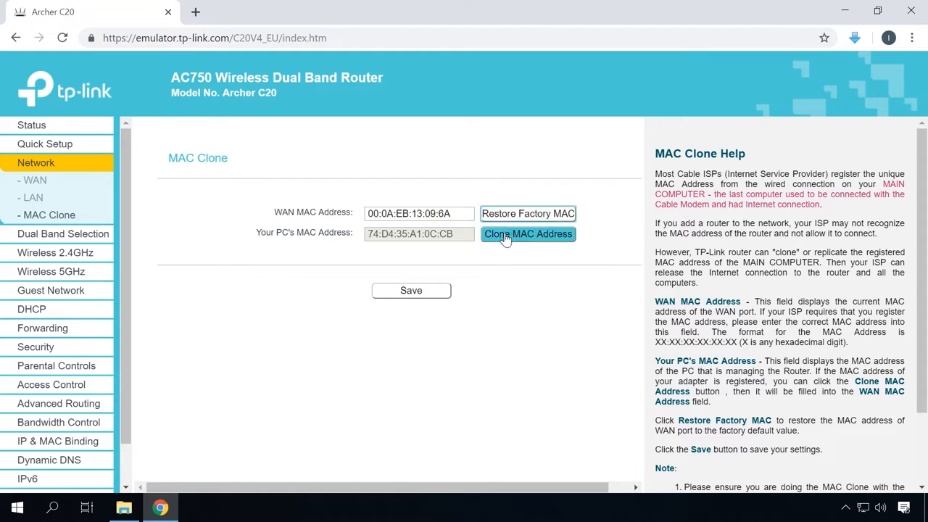
left_click(528, 233)
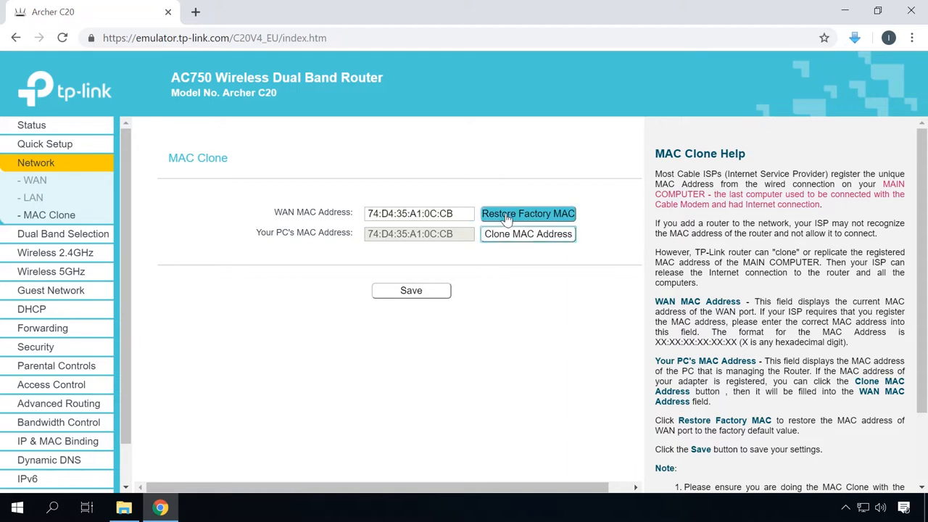
left_click(528, 213)
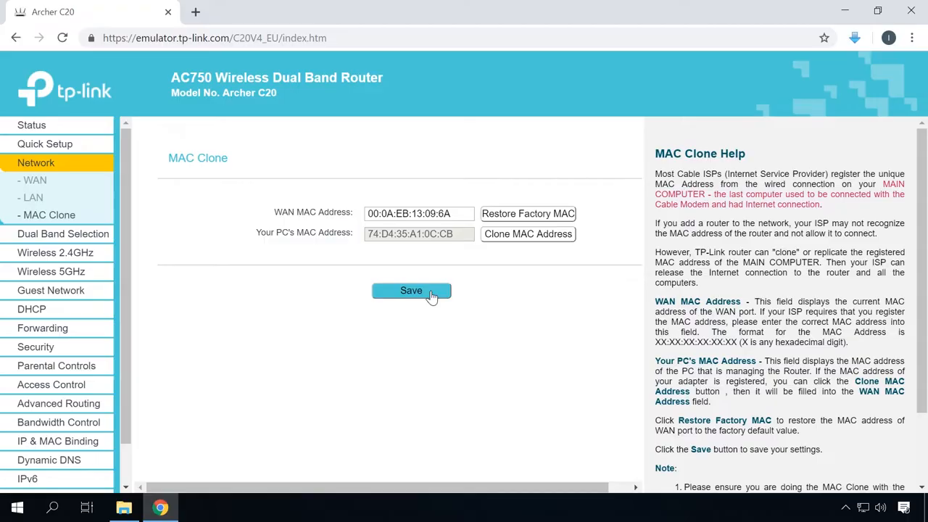
left_click(412, 290)
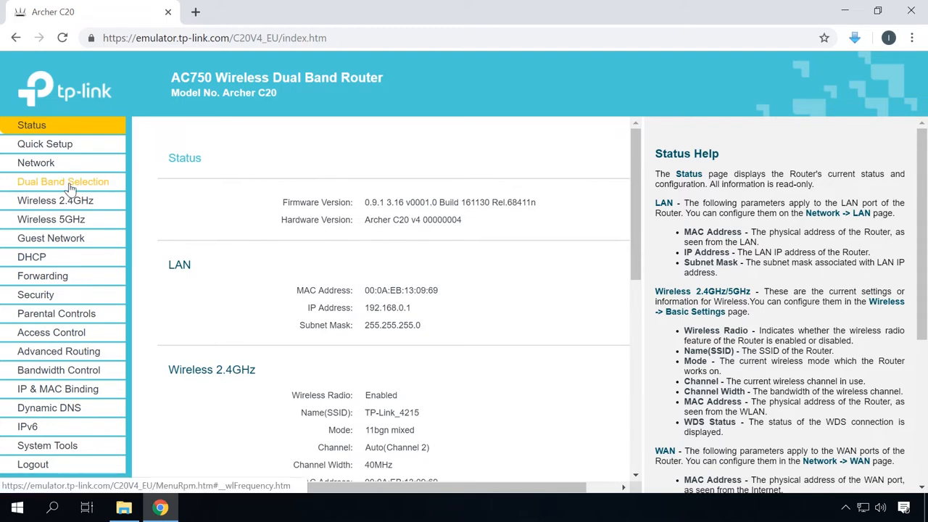
Toggle the 2.4GHz and 5GHz band checkboxes, leaving both bands enabled
left_click(64, 182)
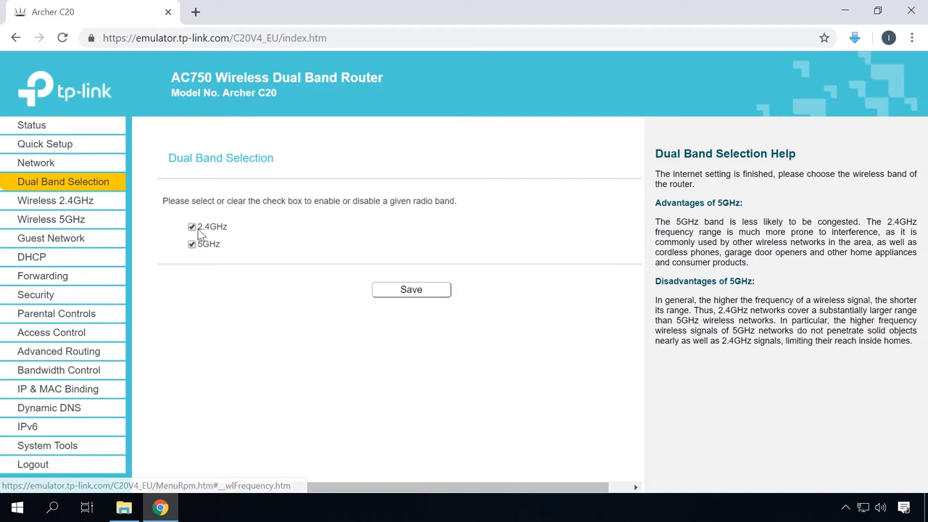
left_click(191, 226)
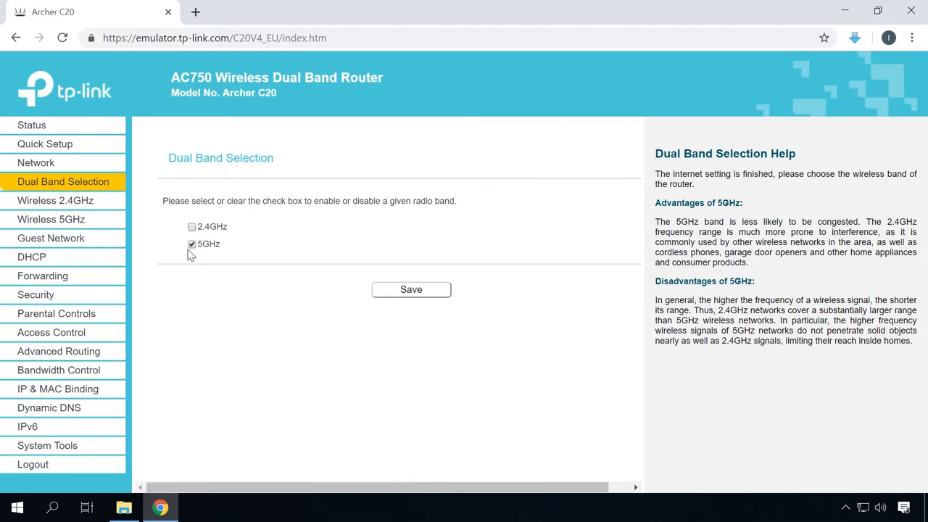
left_click(192, 244)
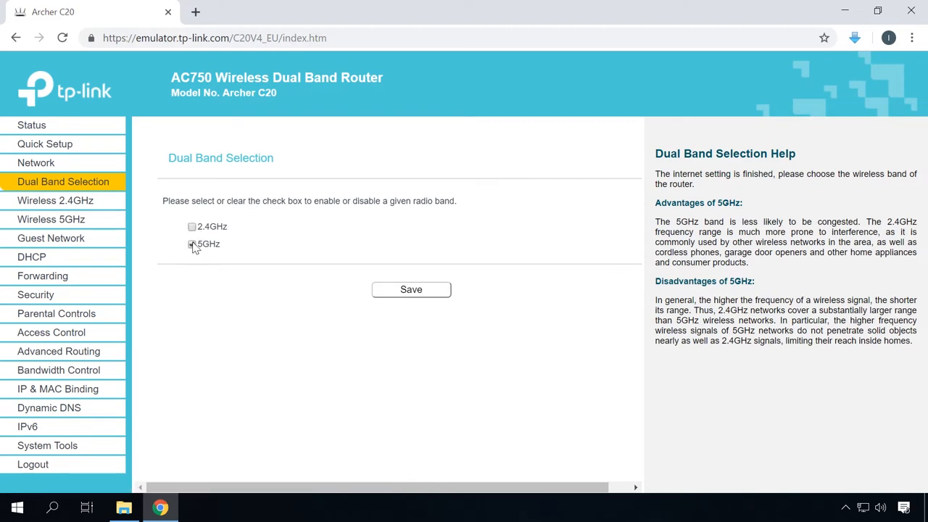
left_click(191, 226)
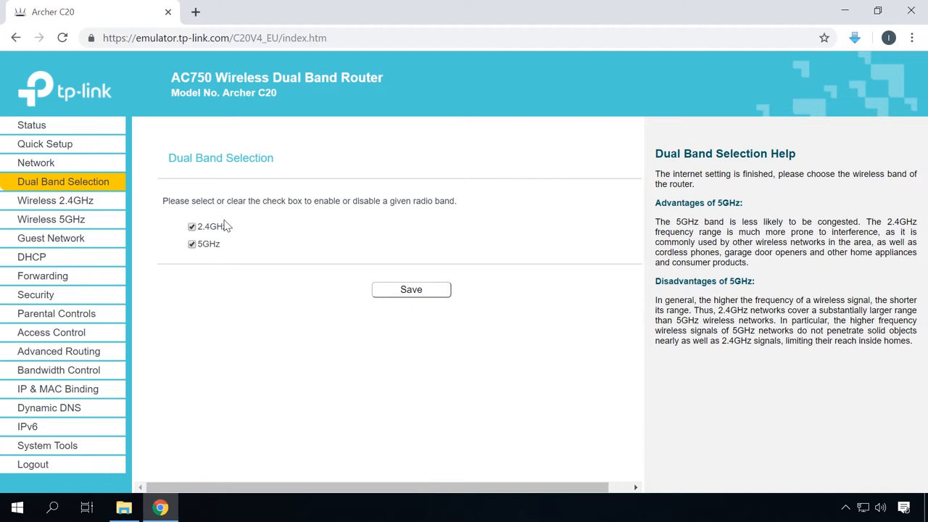
mouse_move(55, 200)
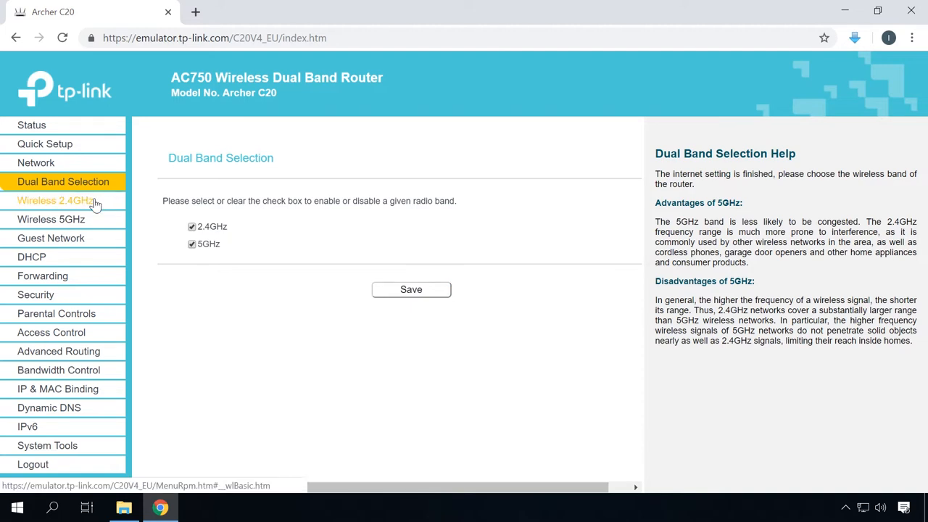
View the 2.4GHz basic wireless settings and select the TP-Link_4215 network name
left_click(55, 201)
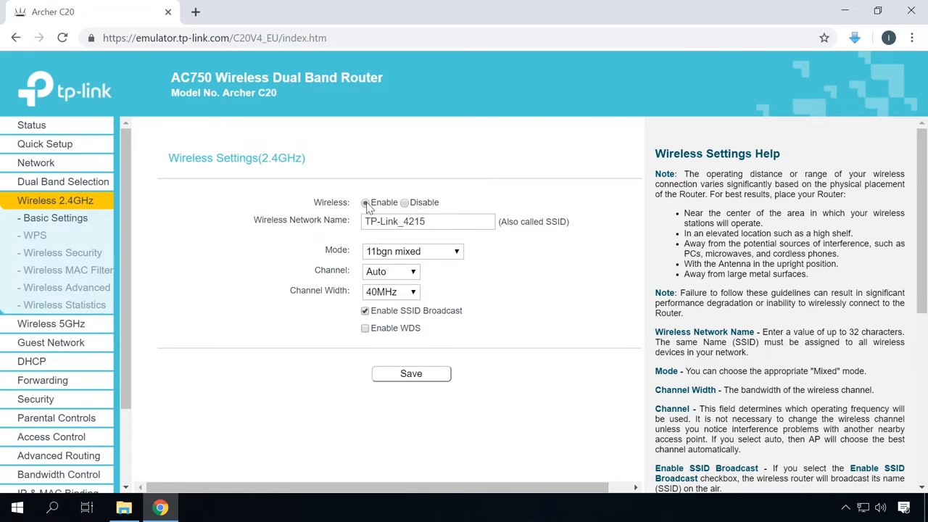
triple_click(428, 221)
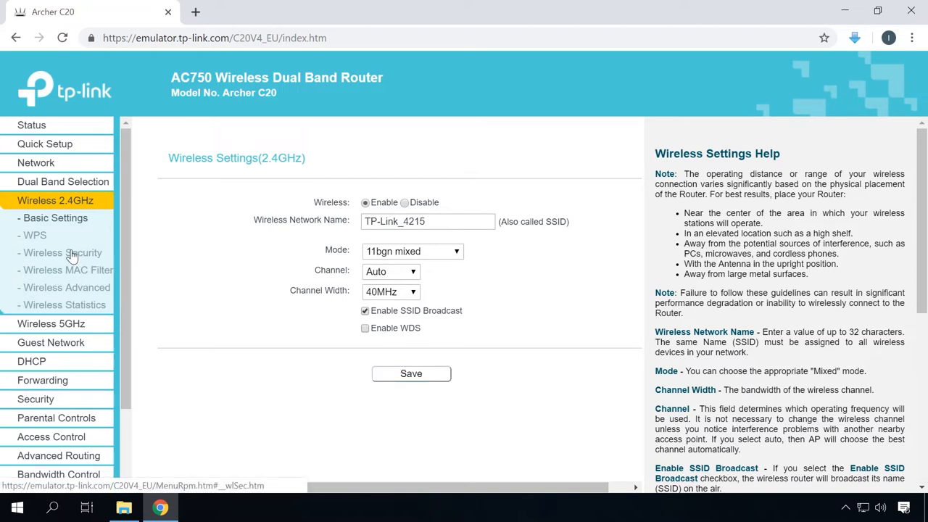
Compare the 2.4GHz security options: WPA/WPA2-Personal, WPA/WPA2-Enterprise and WEP
left_click(61, 253)
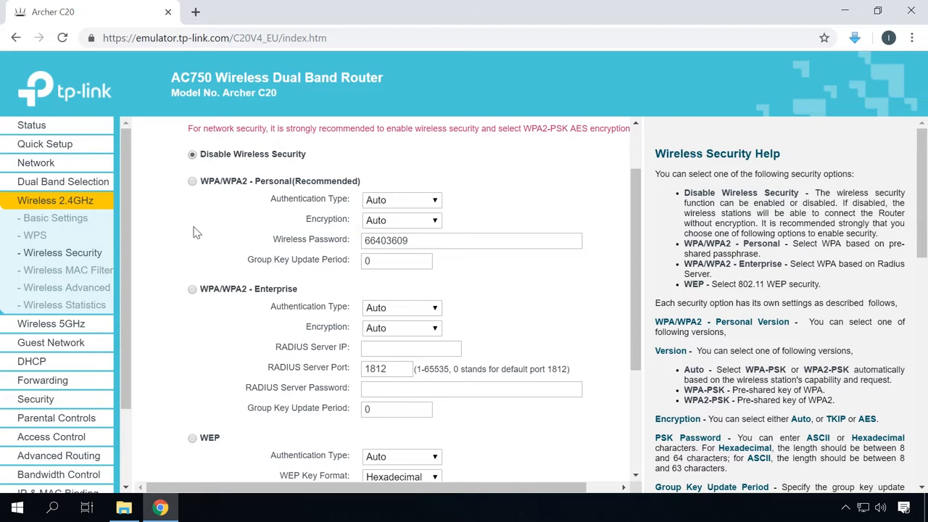
mouse_move(191, 235)
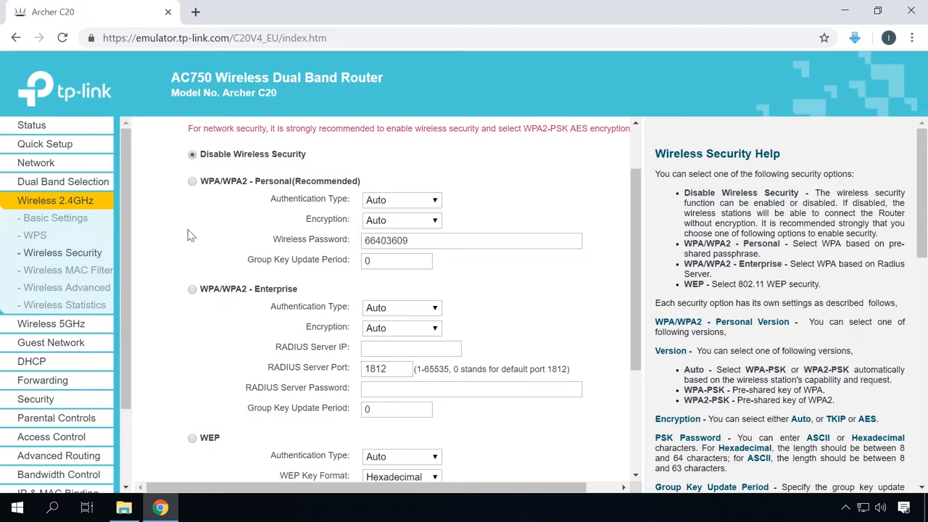
left_click(192, 180)
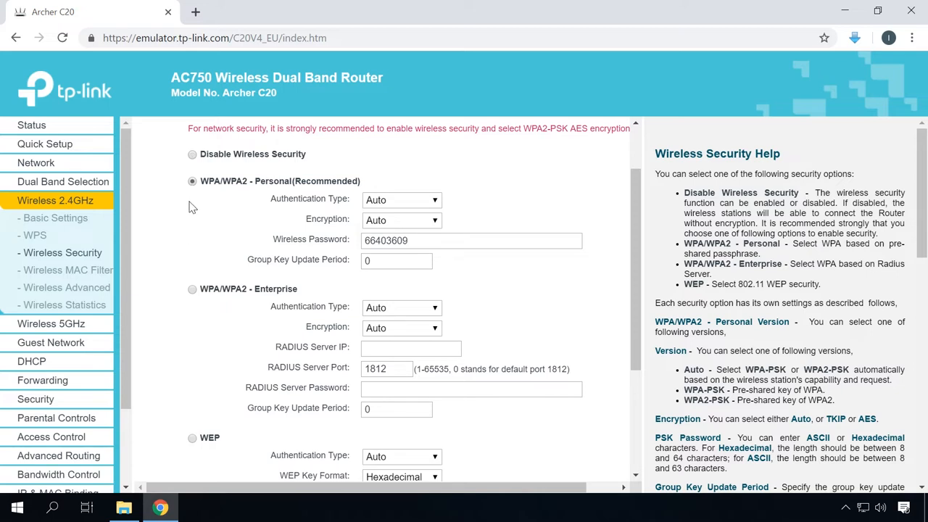
mouse_move(186, 216)
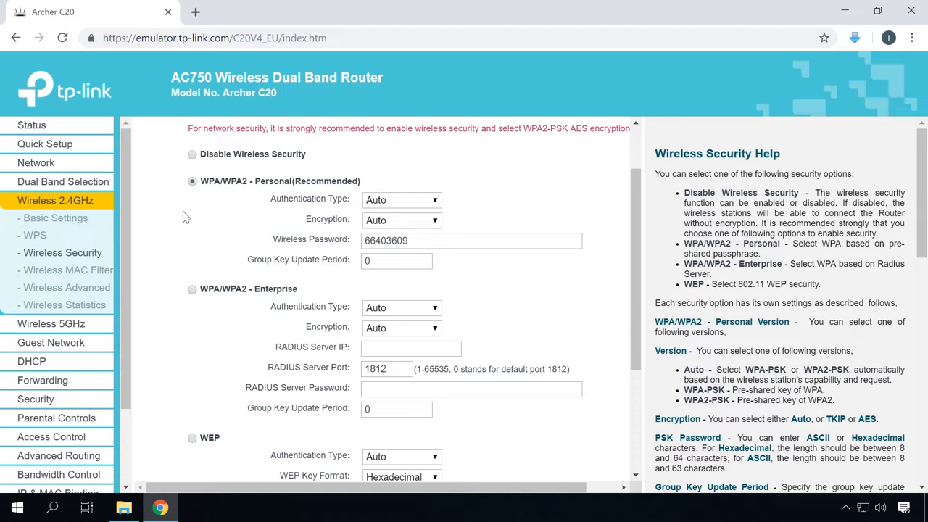
left_click(192, 288)
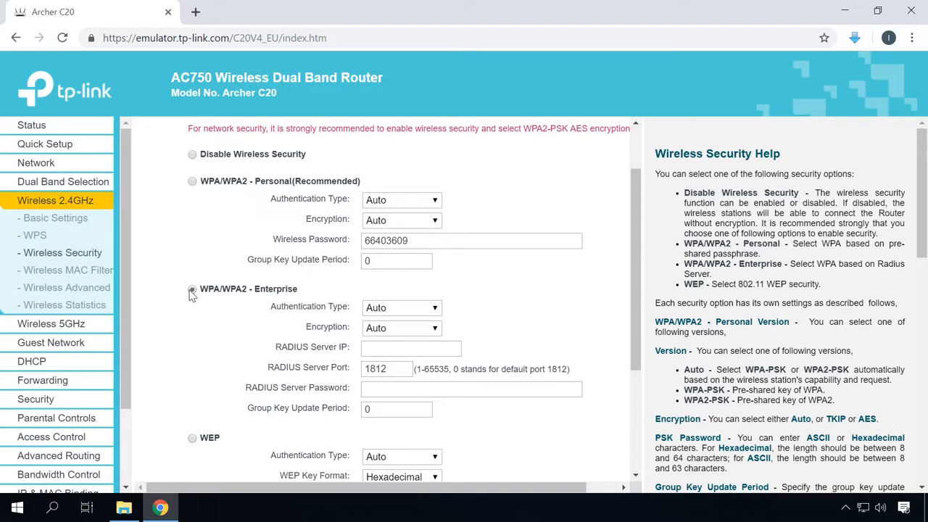
left_click(192, 289)
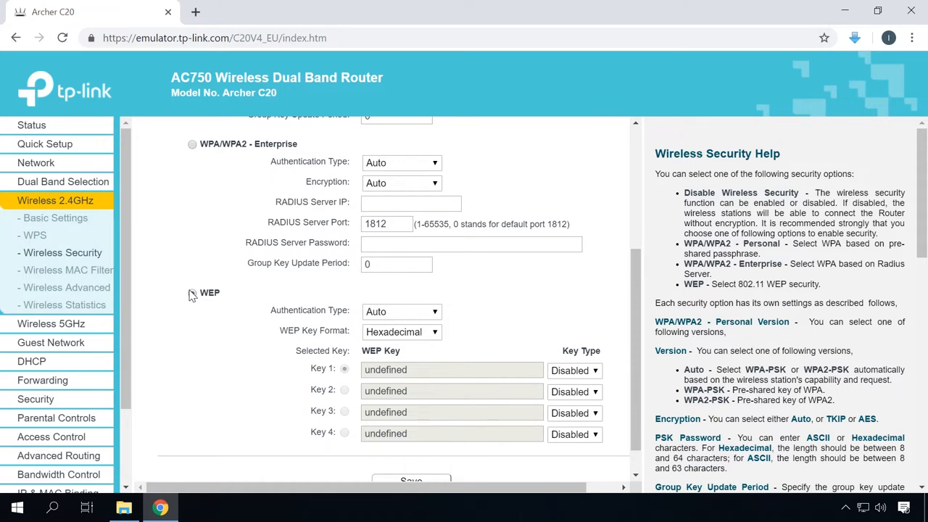
scroll("up", 3)
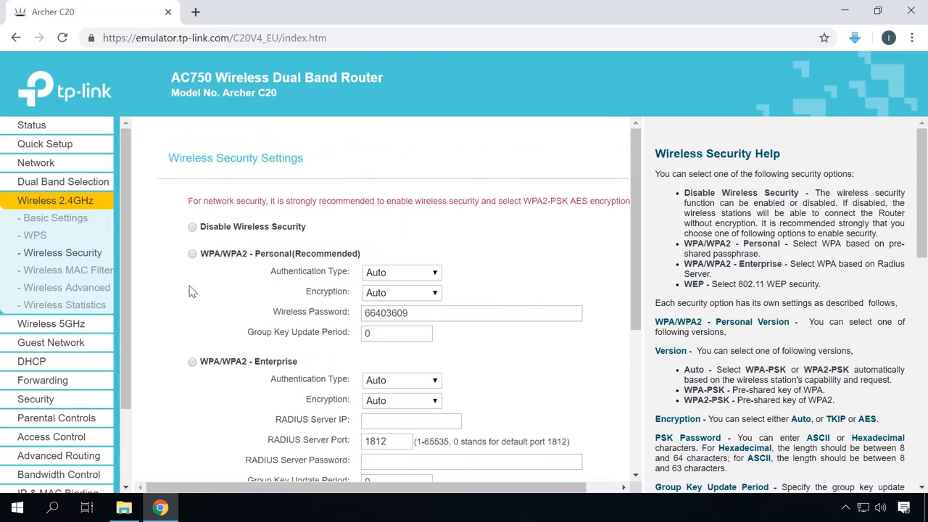
left_click(192, 254)
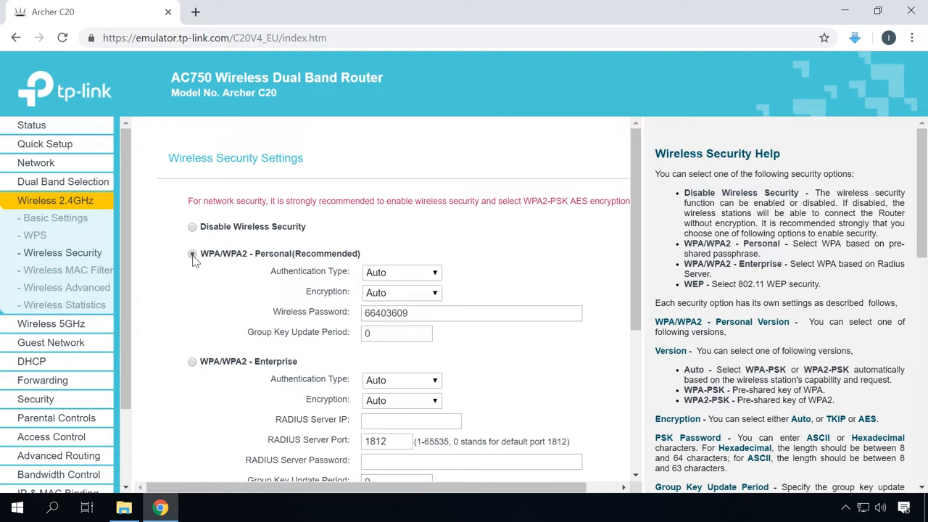
Keep WPA/WPA2-Personal for 2.4GHz, check its password and save the security settings
left_click(191, 252)
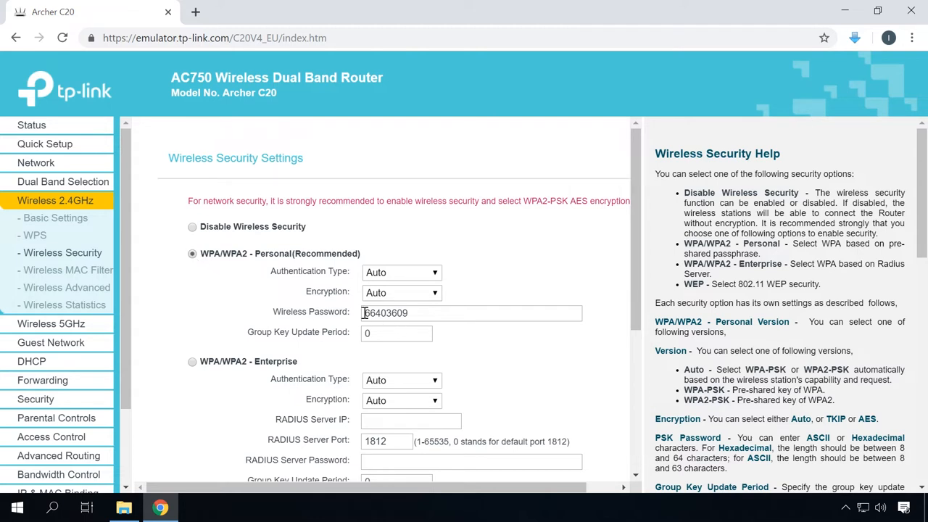
left_click(471, 313)
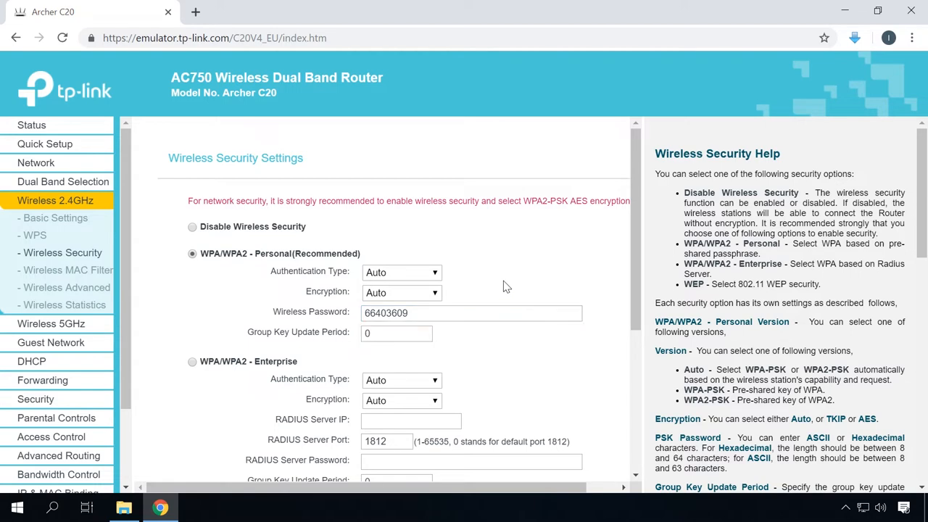
scroll("down", 3)
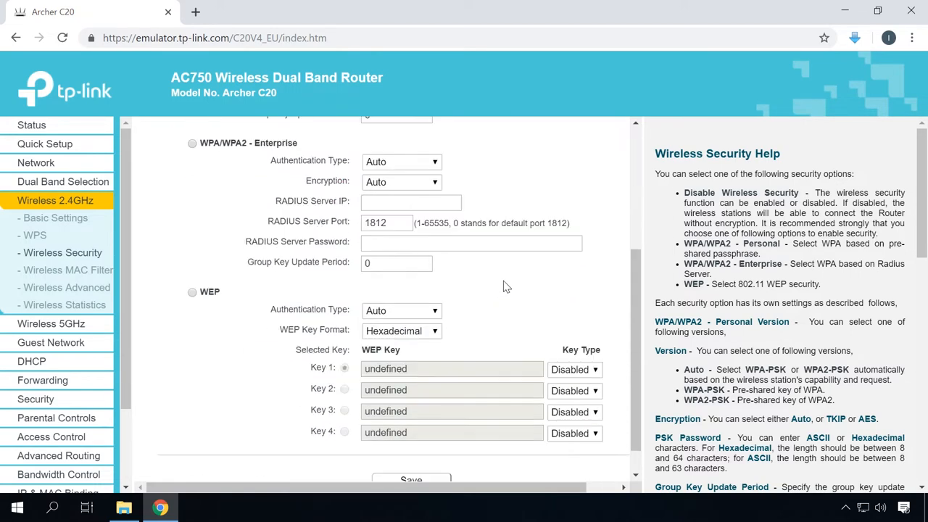
scroll("down", 3)
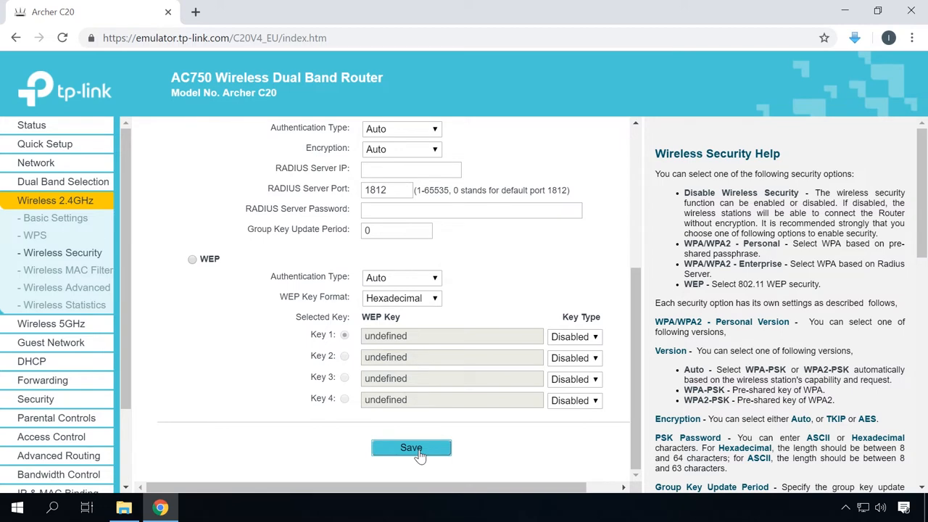
left_click(51, 219)
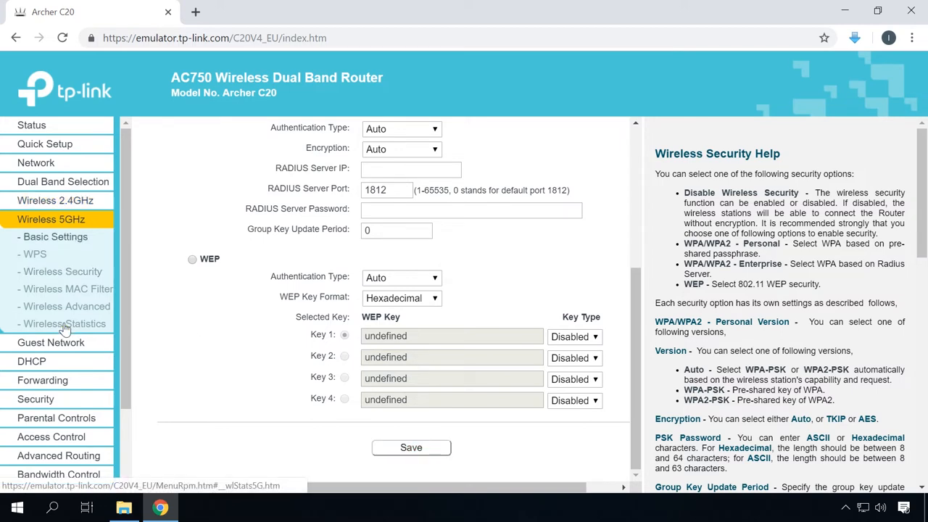
Set the 5GHz wireless security to WPA/WPA2-Personal and save it
left_click(55, 237)
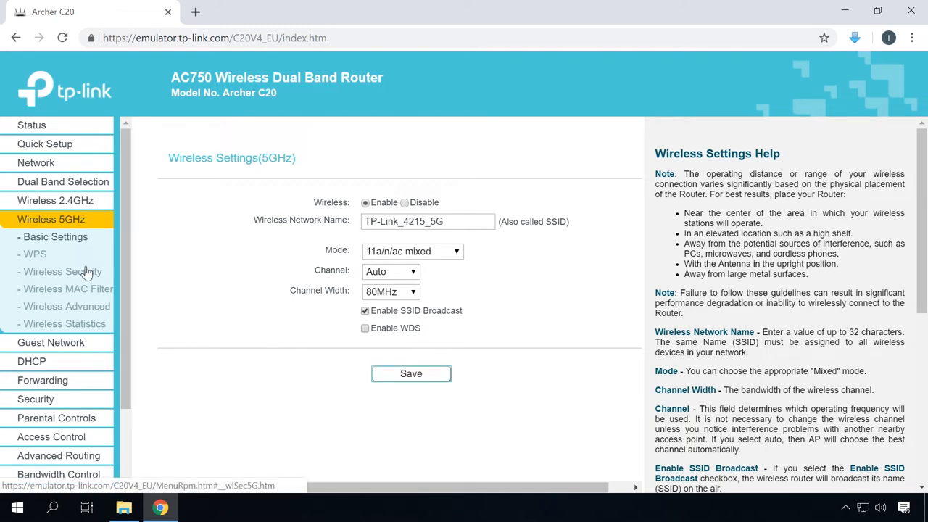
left_click(61, 271)
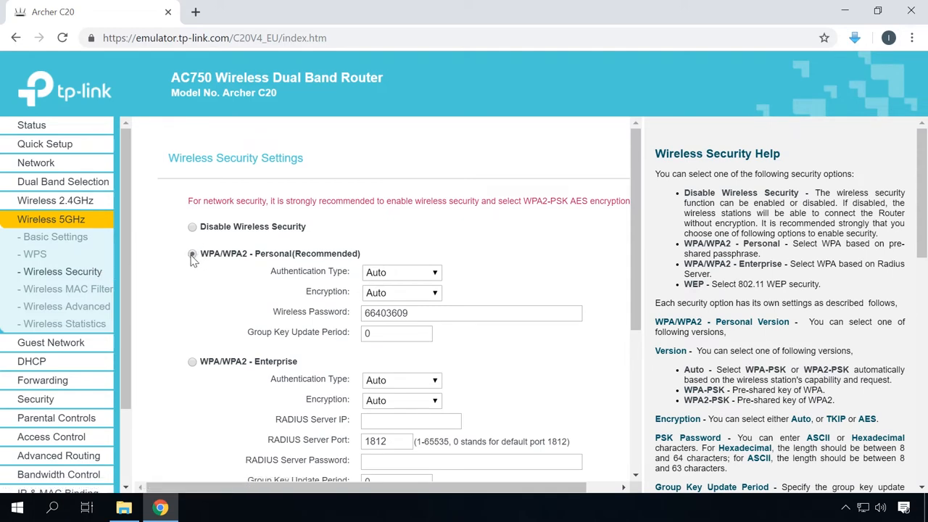
scroll("down", 3)
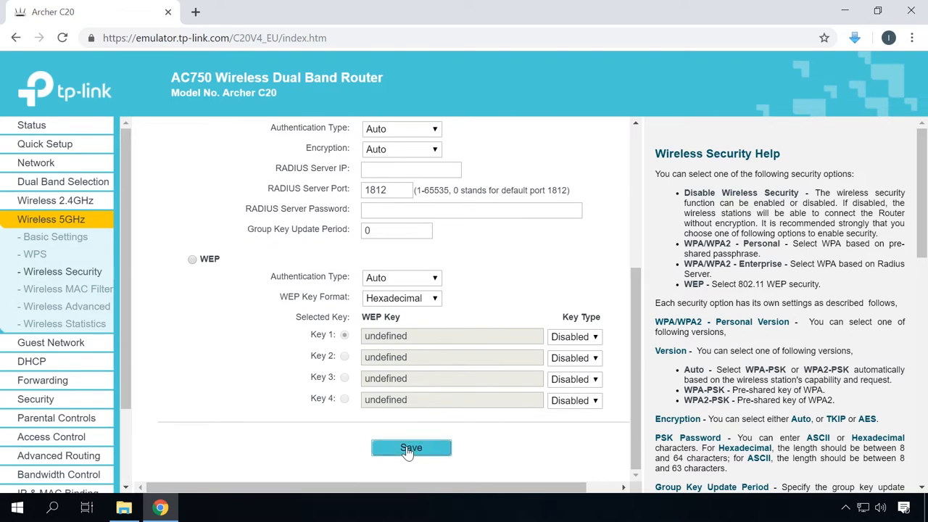
left_click(412, 447)
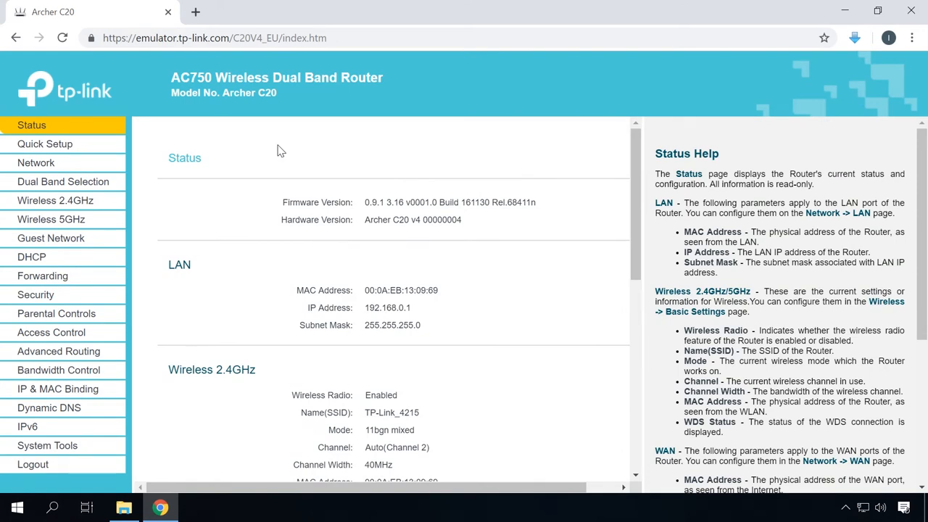
mouse_move(46, 446)
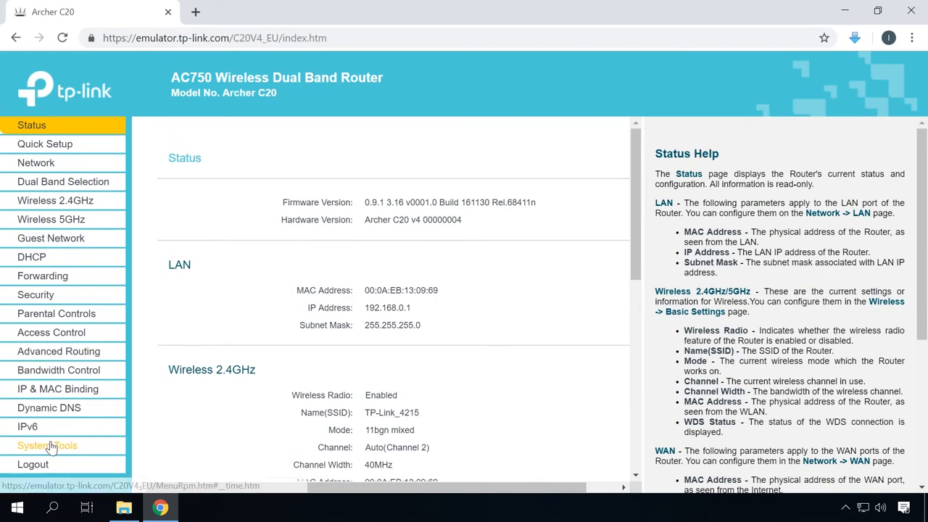
On System Tools > Password, enter old admin credentials, new username hetman and the new password with confirmation
left_click(47, 446)
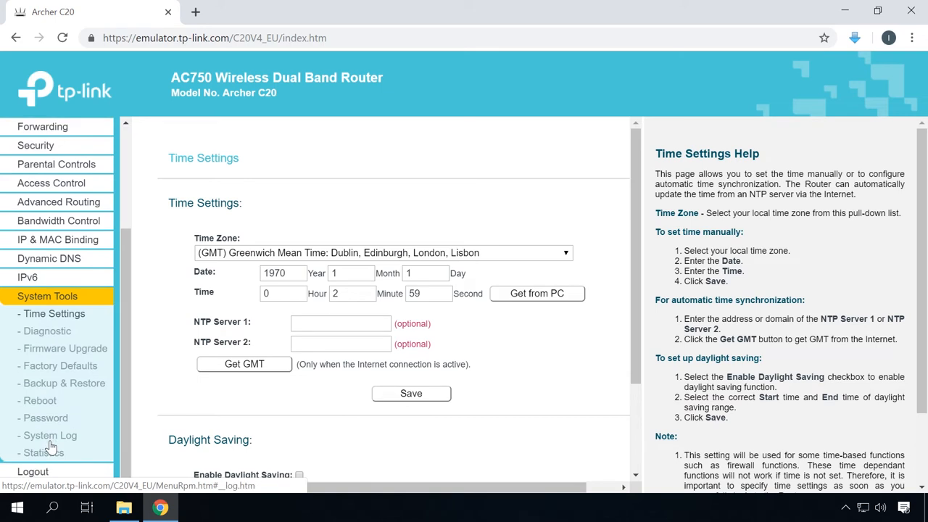
mouse_move(47, 417)
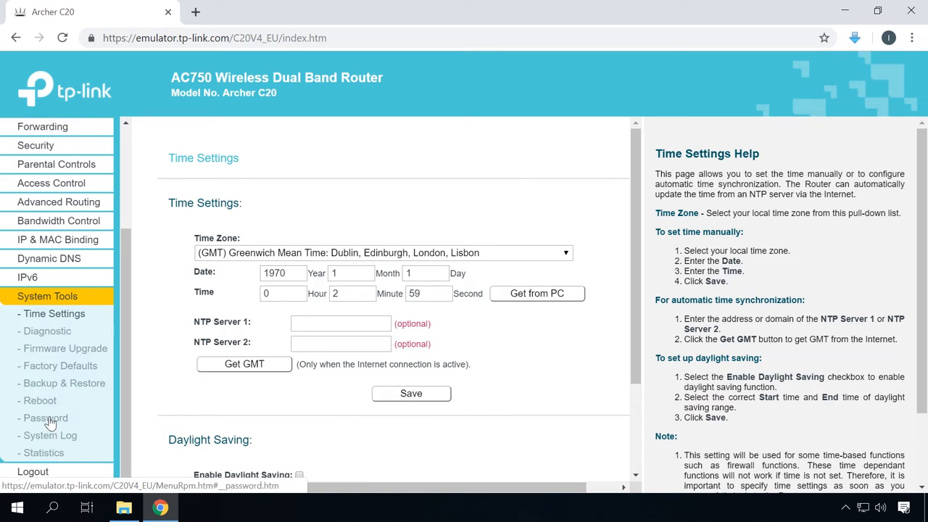
left_click(45, 417)
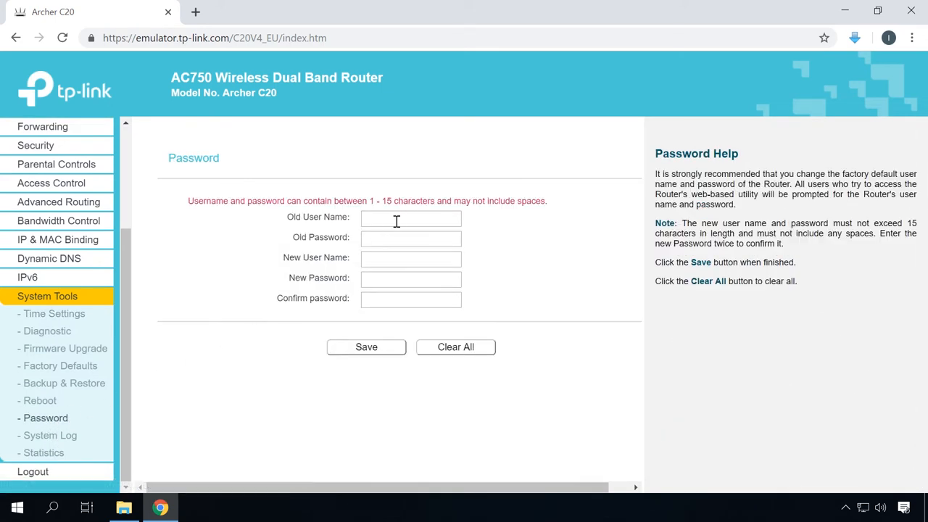
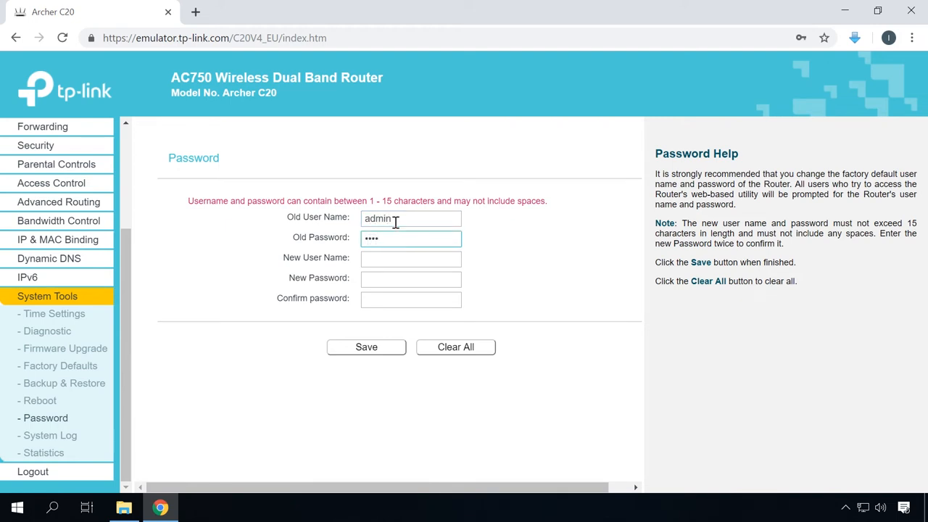
type("hetman")
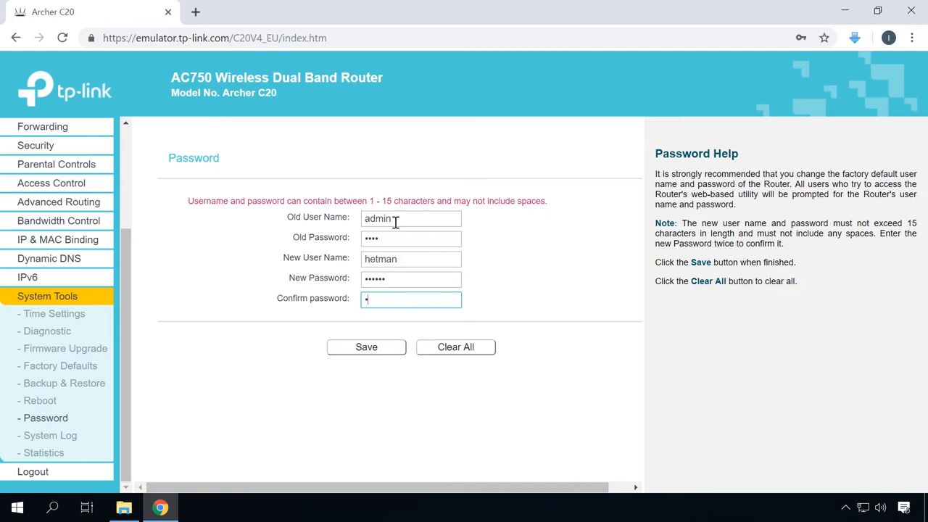
type("•••")
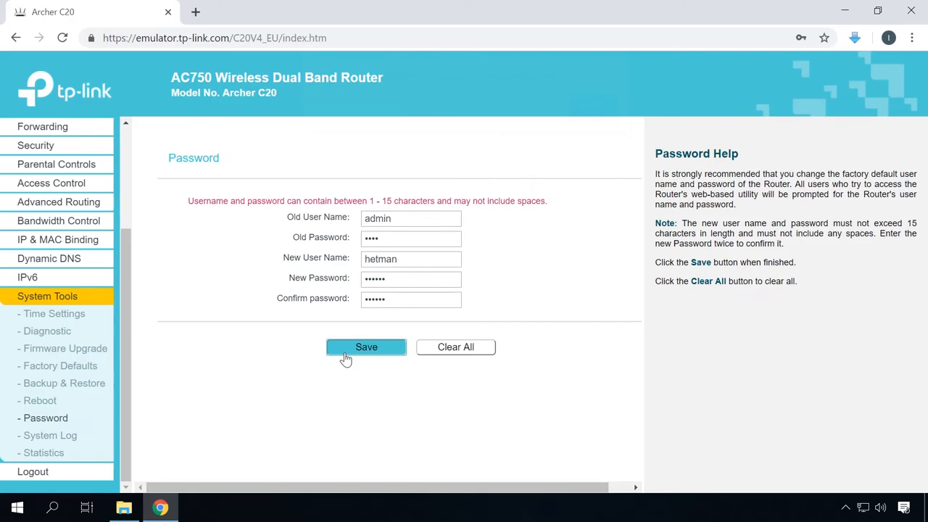
Save the new login credentials and begin Quick Setup through WAN Connection Type and MAC Clone
left_click(366, 346)
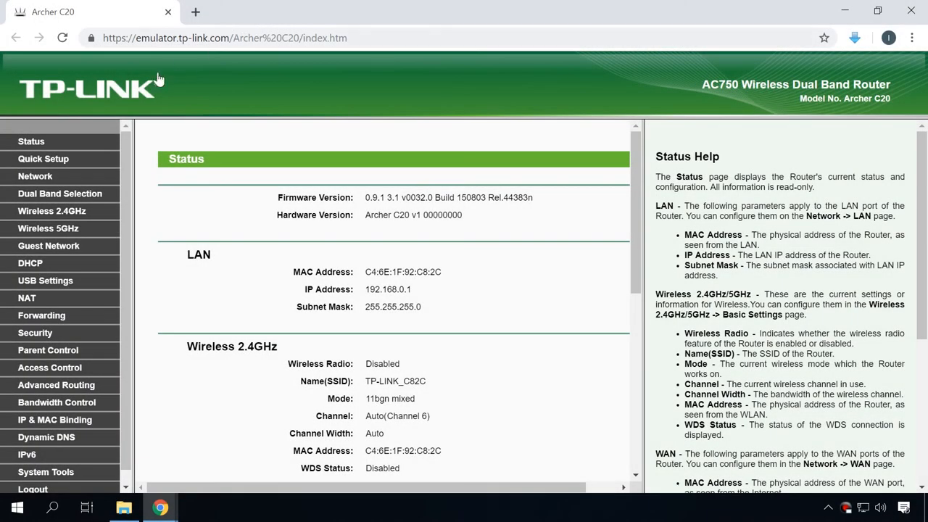
left_click(44, 158)
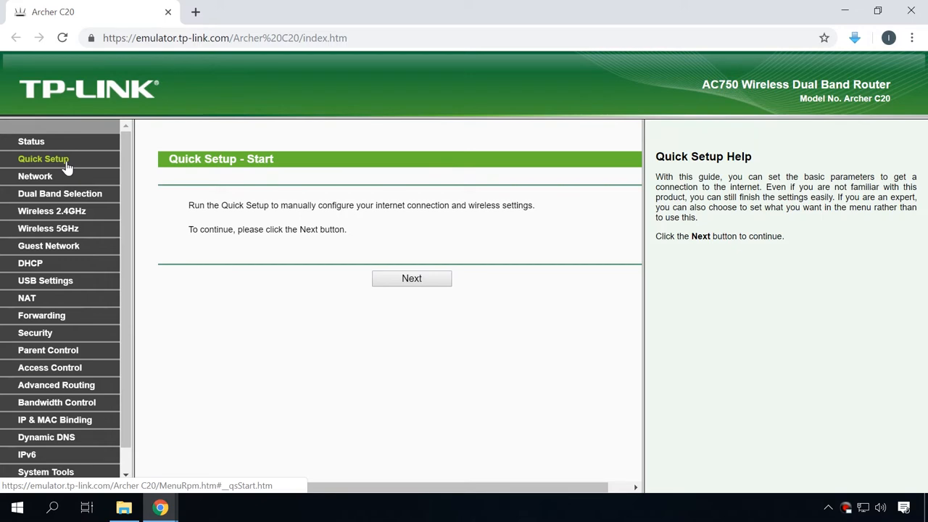
mouse_move(122, 202)
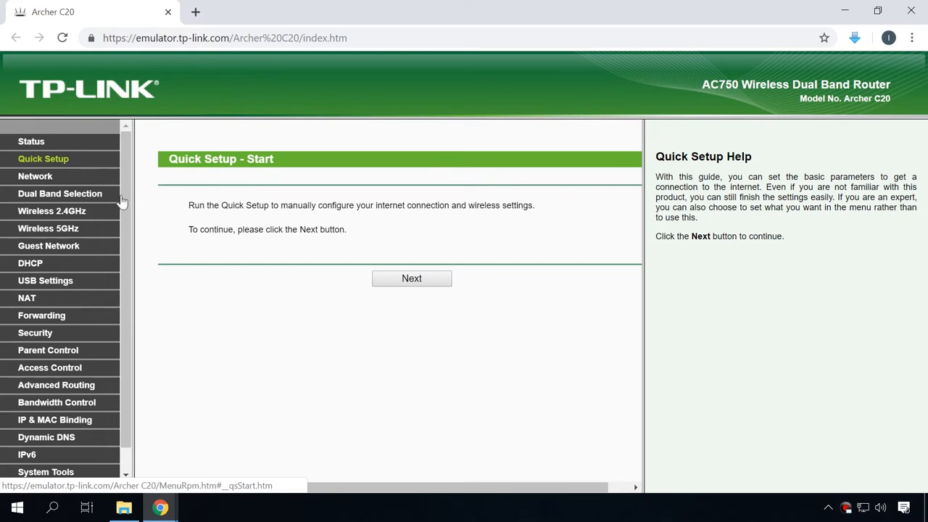
left_click(412, 278)
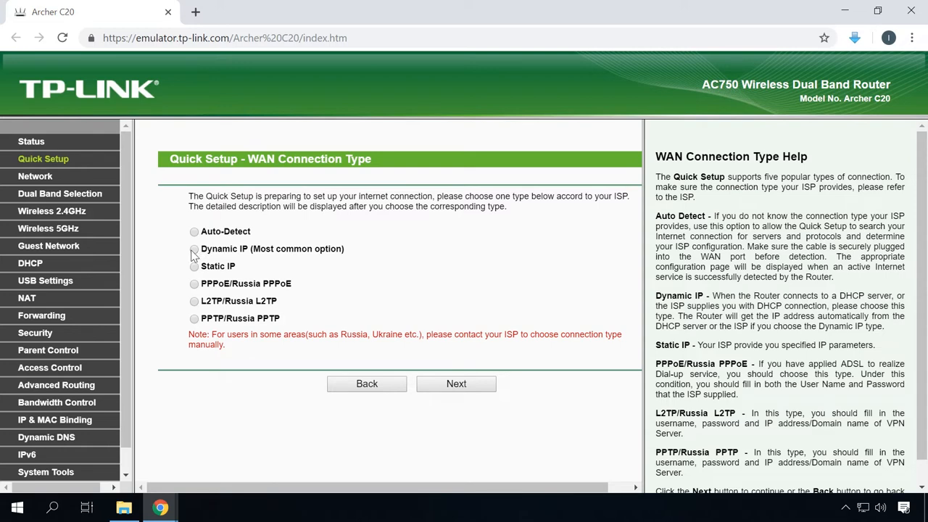
left_click(195, 249)
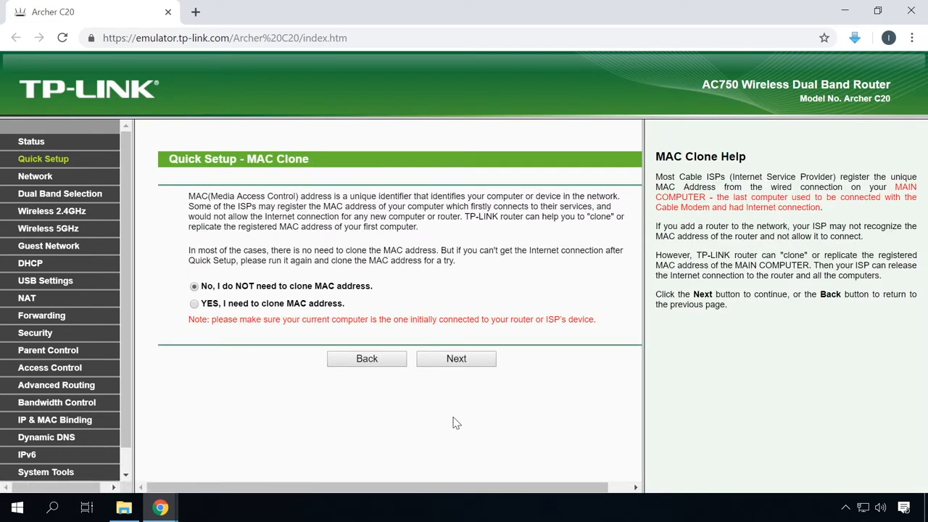
mouse_move(456, 360)
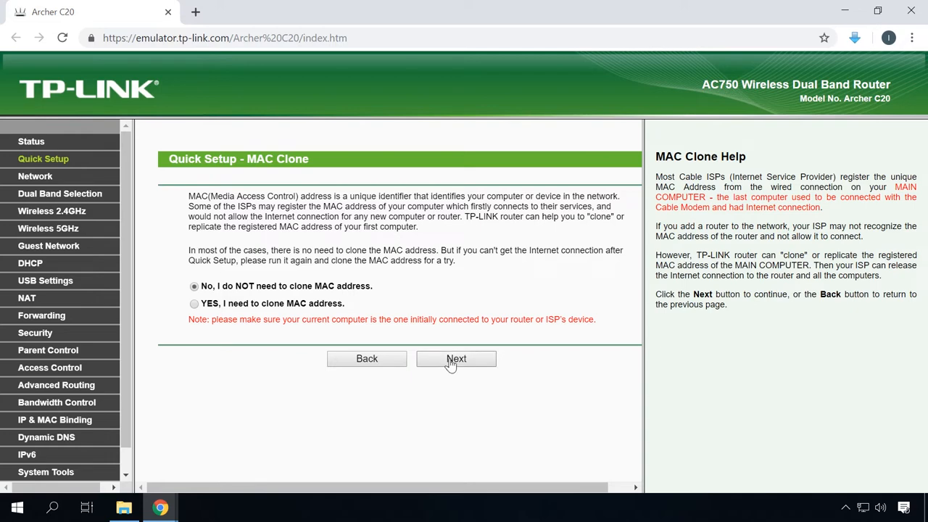
Enable the 5GHz band alongside 2.4GHz and continue past both bands' wireless settings
left_click(456, 360)
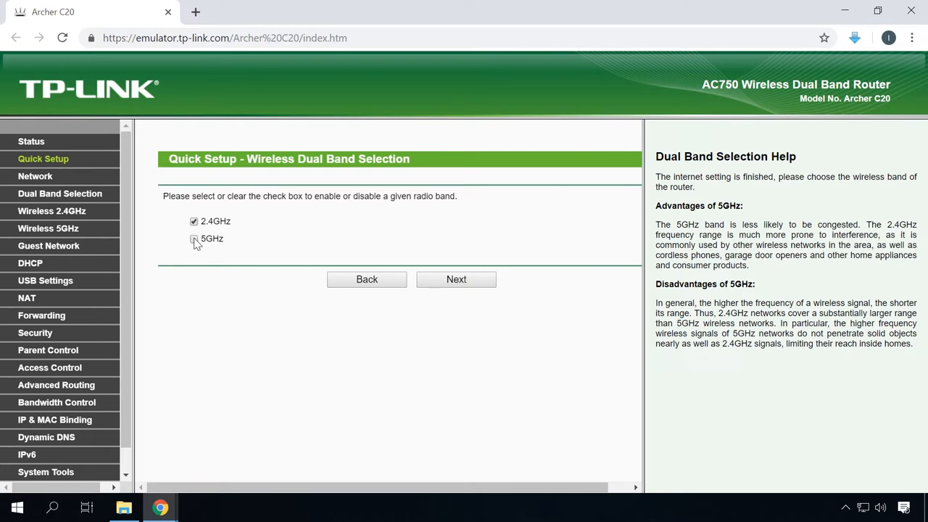
left_click(456, 278)
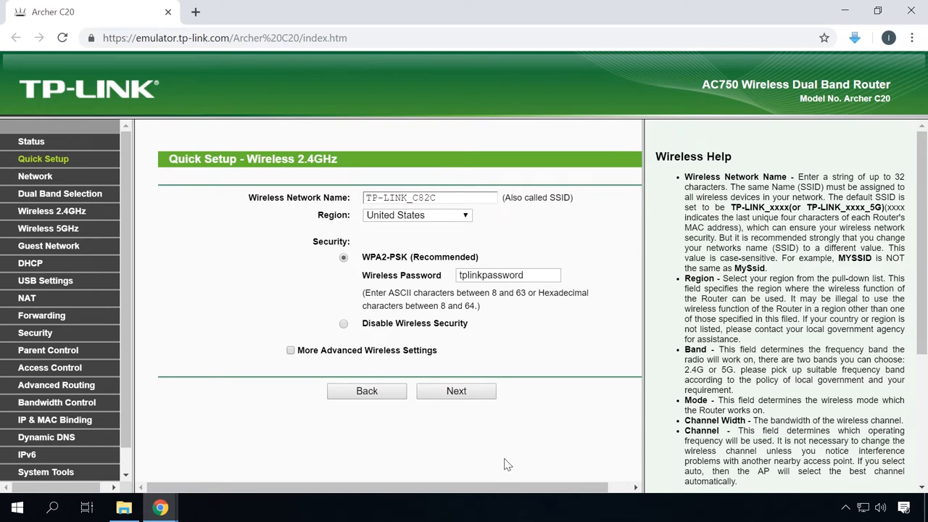
left_click(456, 392)
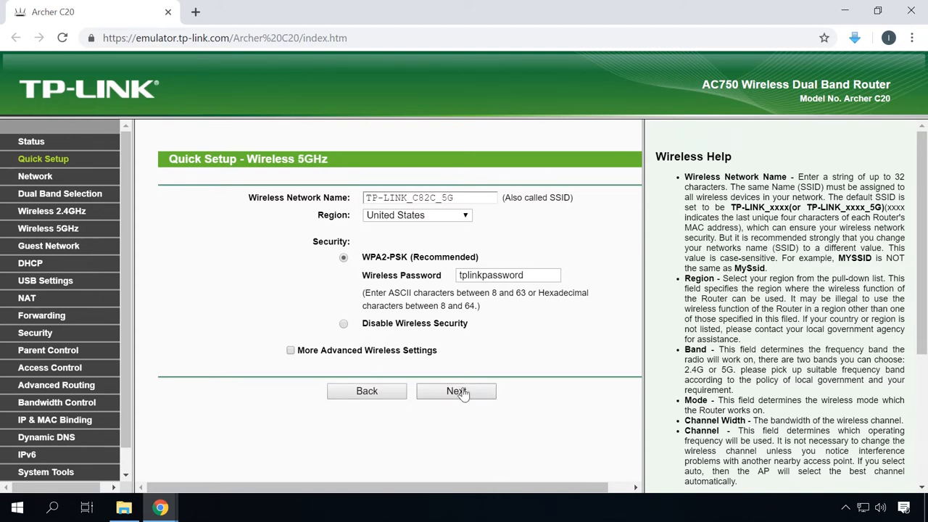
left_click(455, 391)
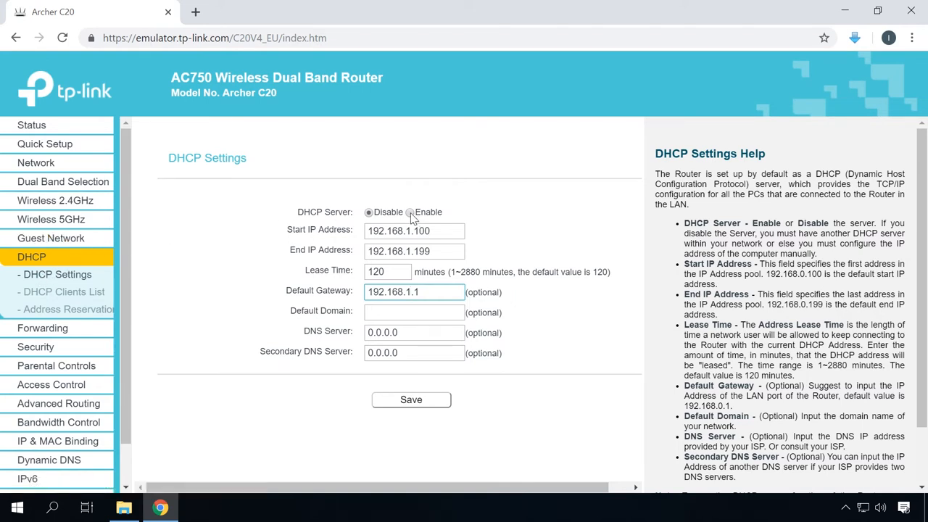
Enable the DHCP server with the 192.168.1.100–199 pool and default gateway, then save
left_click(411, 212)
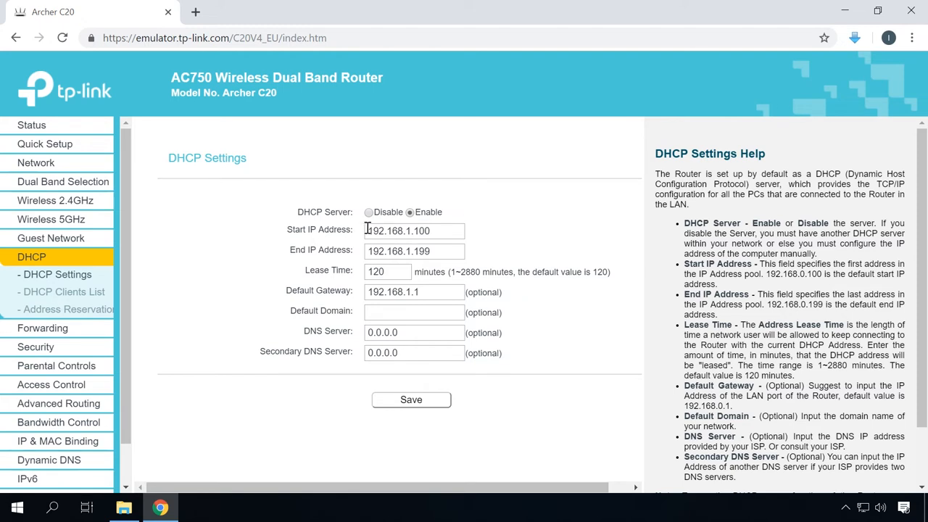
mouse_move(479, 235)
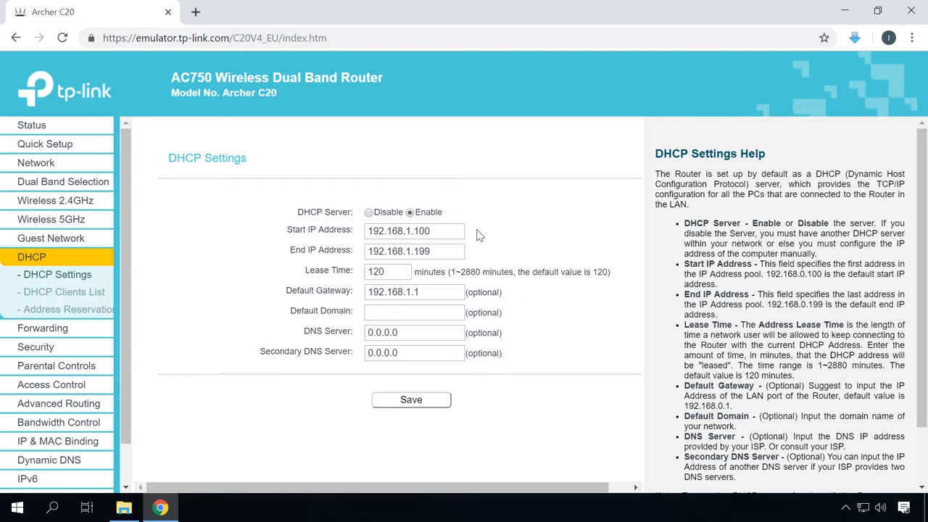
left_click(414, 292)
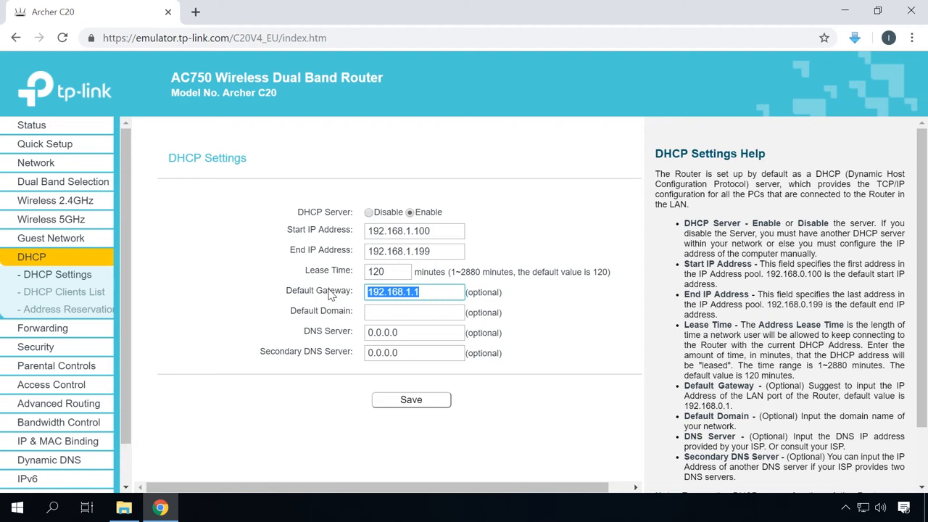
left_click(415, 231)
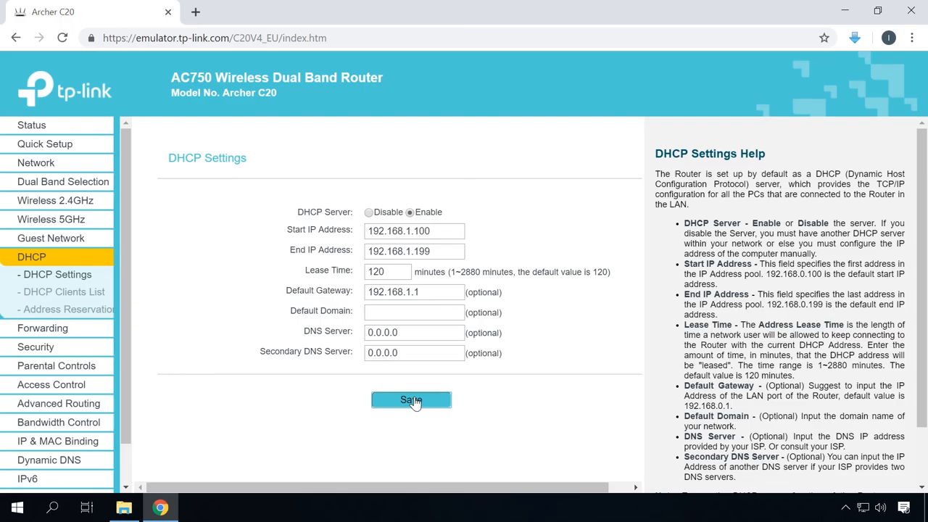
left_click(64, 291)
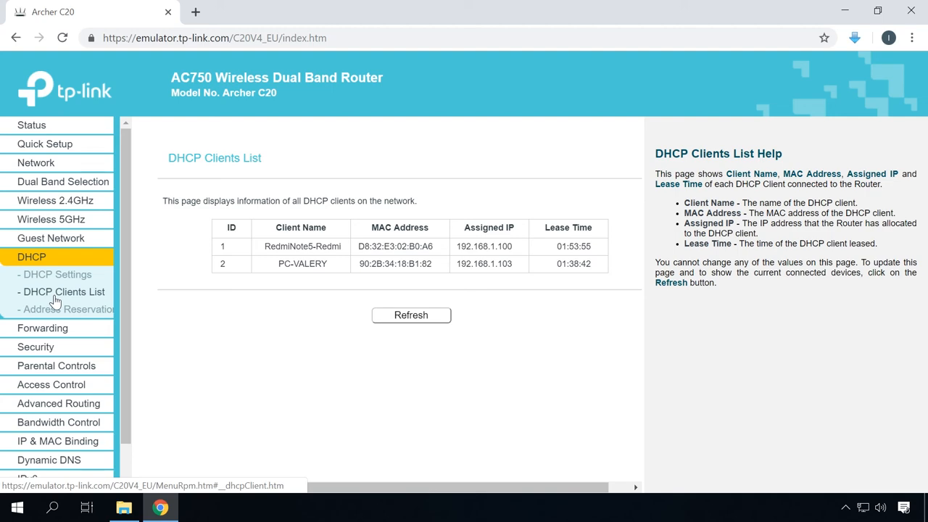
Start a new address reservation entry with the client's MAC and IP fields
left_click(69, 309)
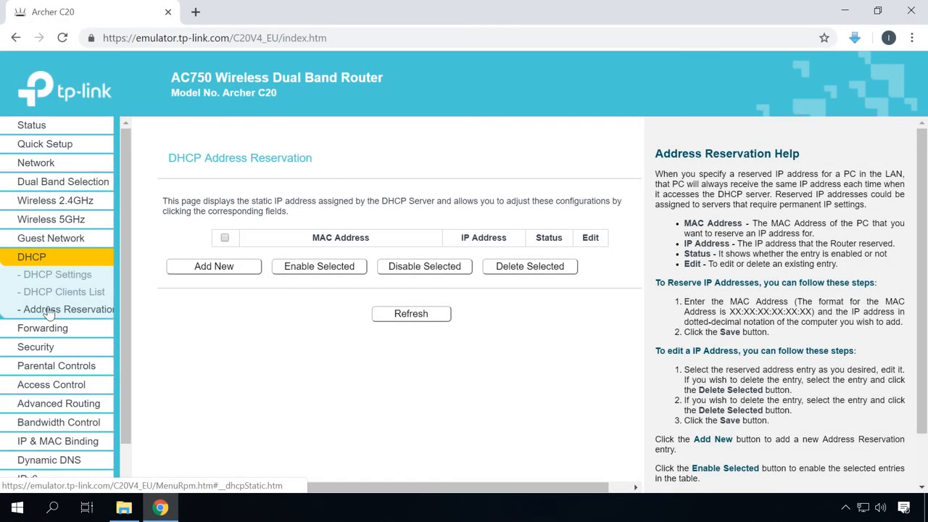
left_click(213, 267)
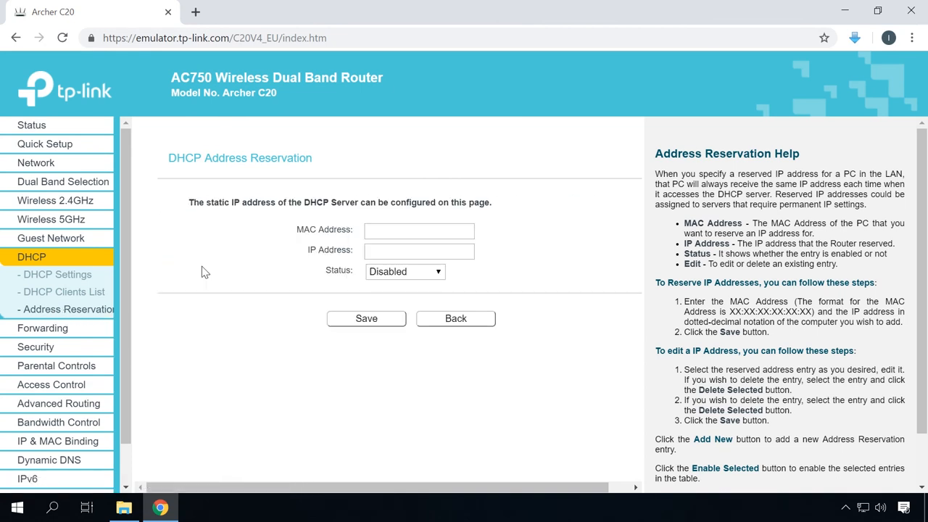
left_click(419, 231)
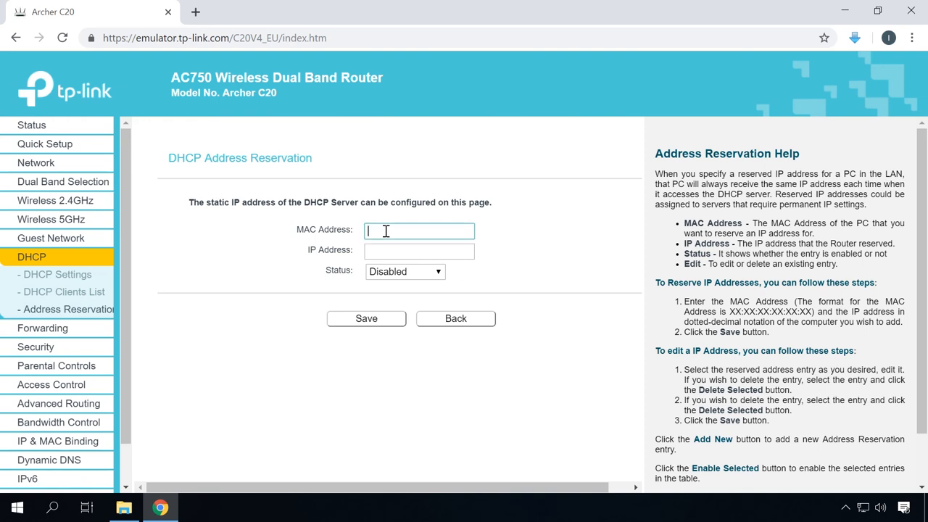
left_click(419, 253)
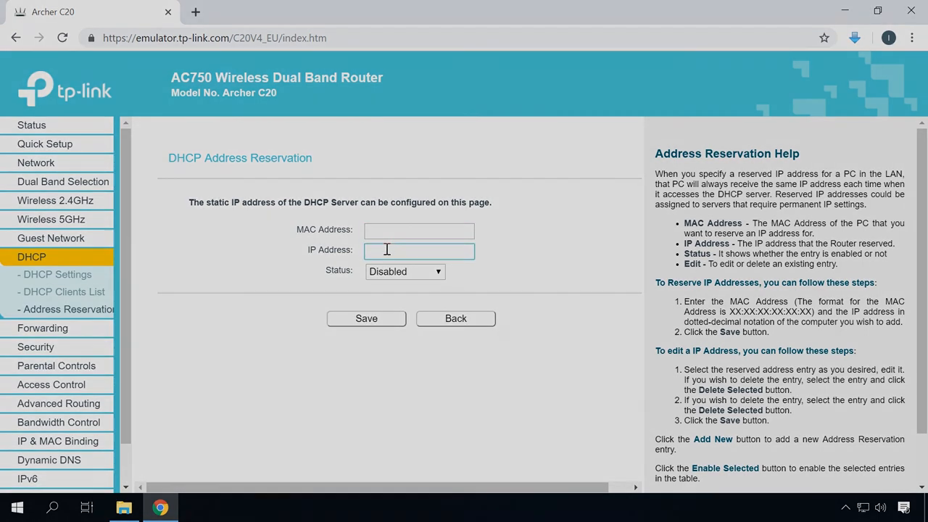
Look up the first client's MAC, reserve IP 192.168.1.101 for it with status Enabled
left_click(63, 292)
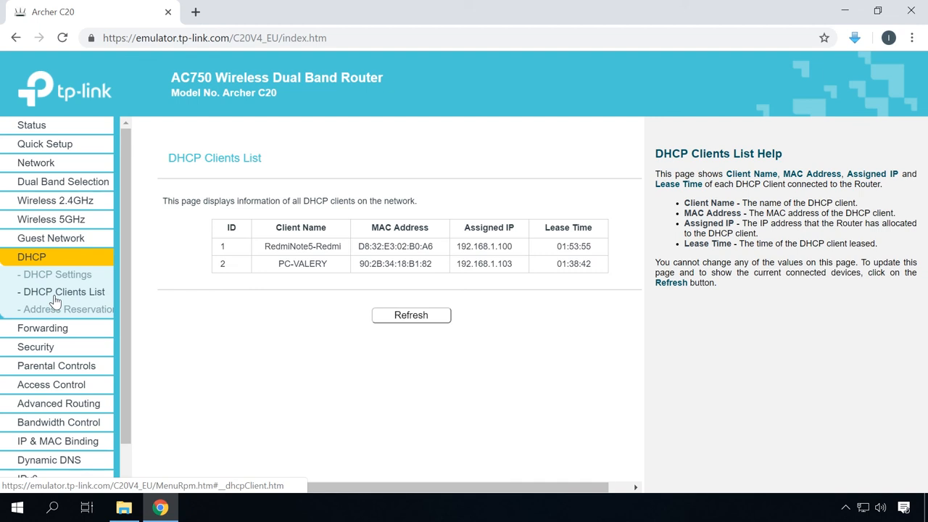
left_click(69, 309)
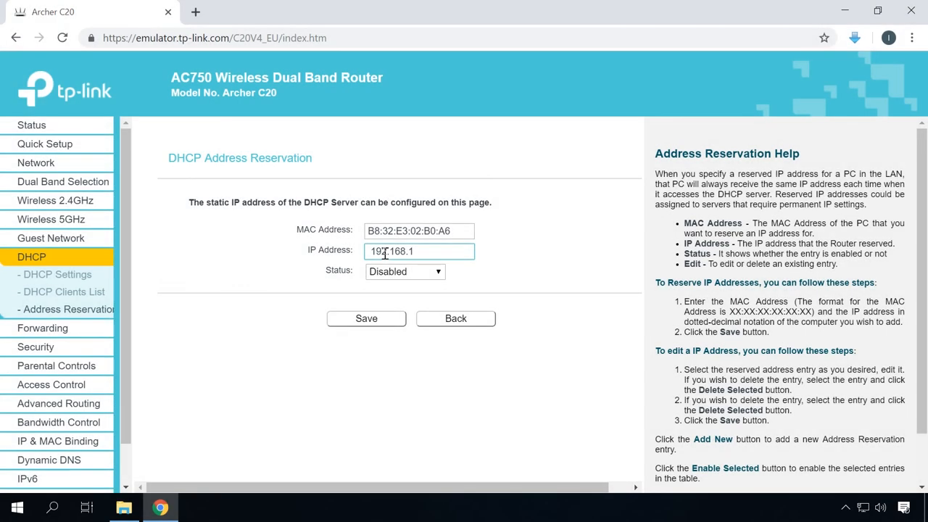
type(".101")
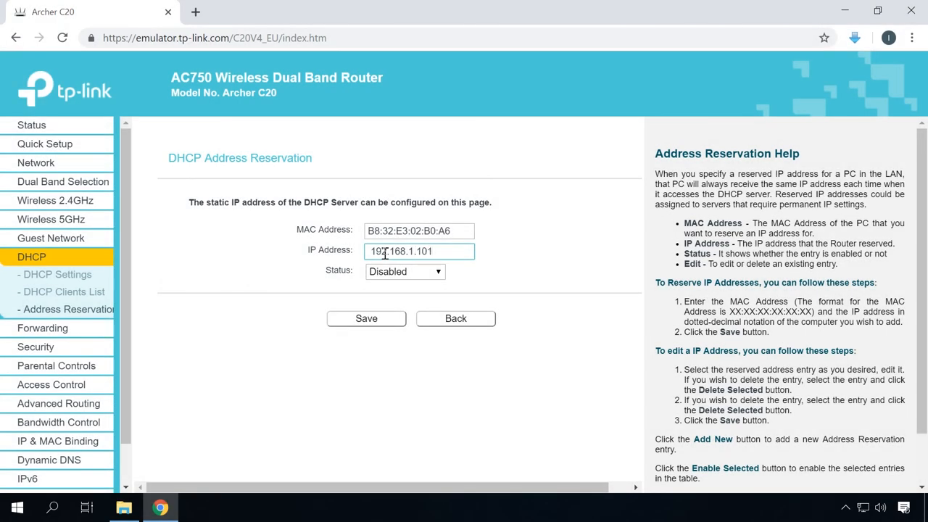
left_click(405, 271)
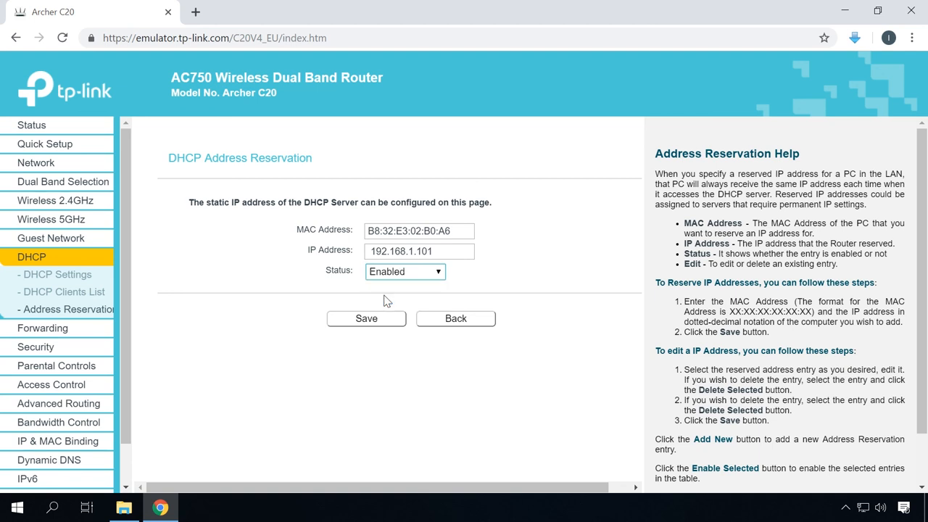